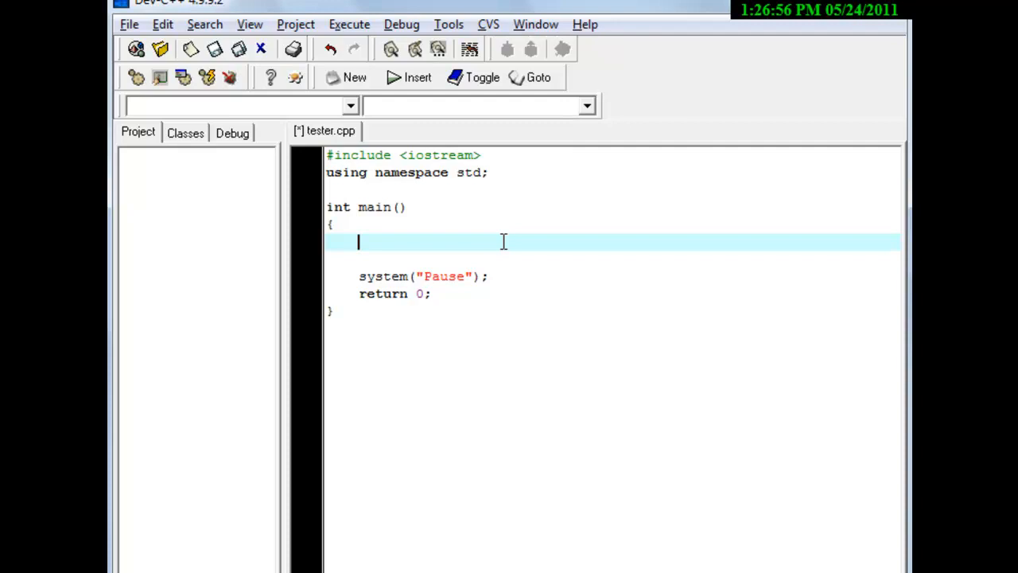
Step: Write int, char and double inside main, keeping only double
{"action": "type", "text": "int"}
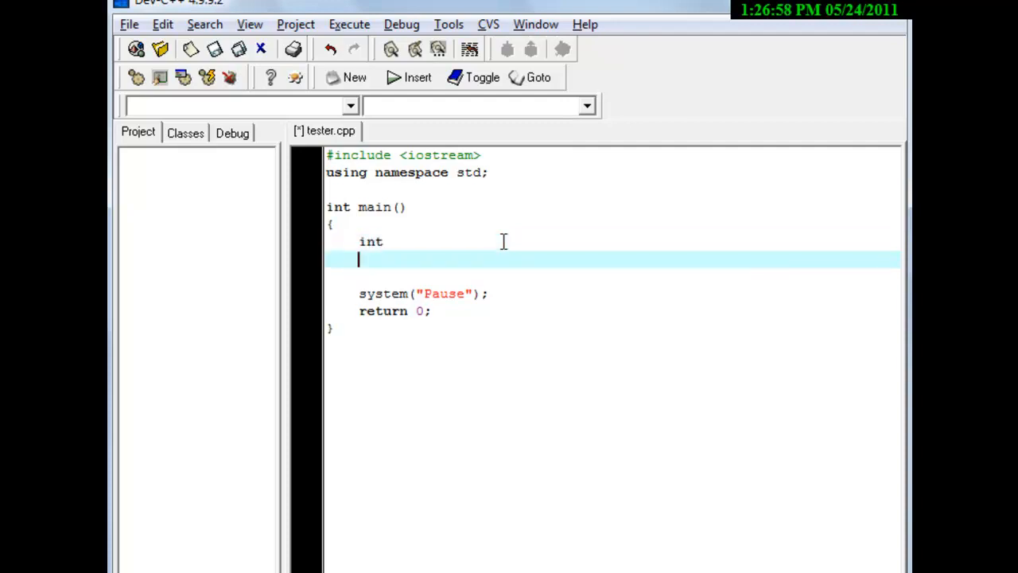
{"action": "type", "text": "char"}
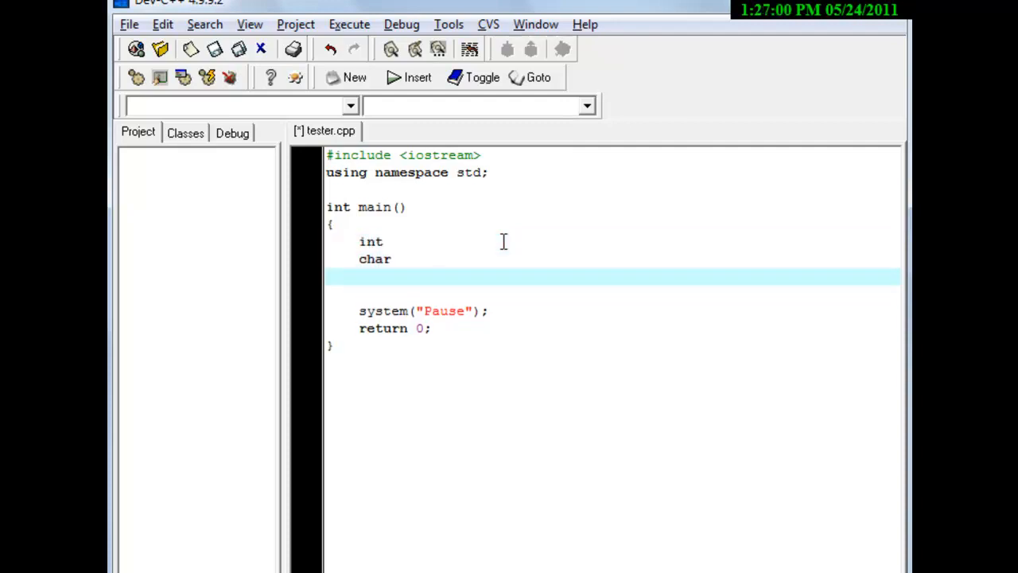
{"action": "type", "text": "doub"}
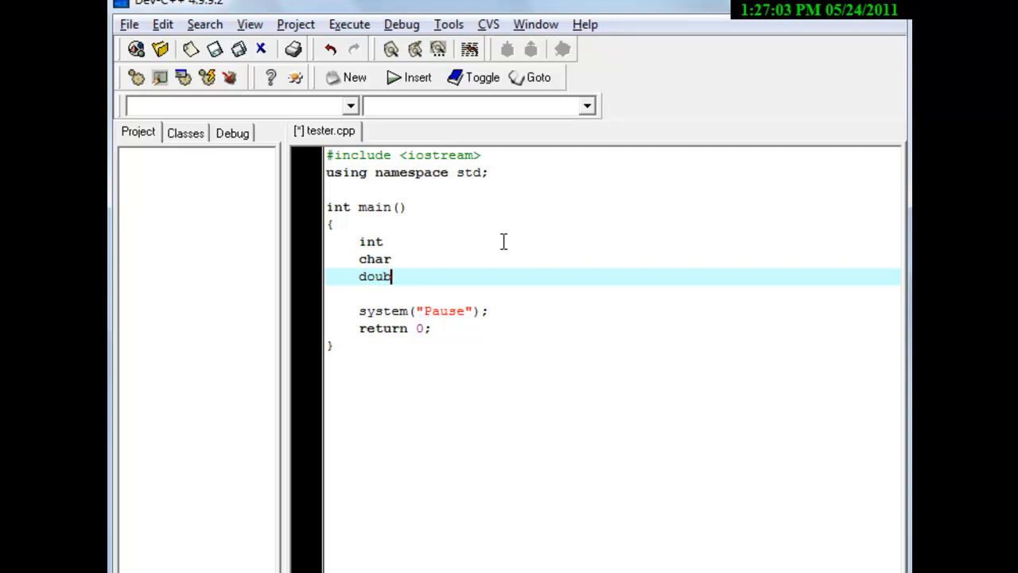
{"action": "type", "text": "le"}
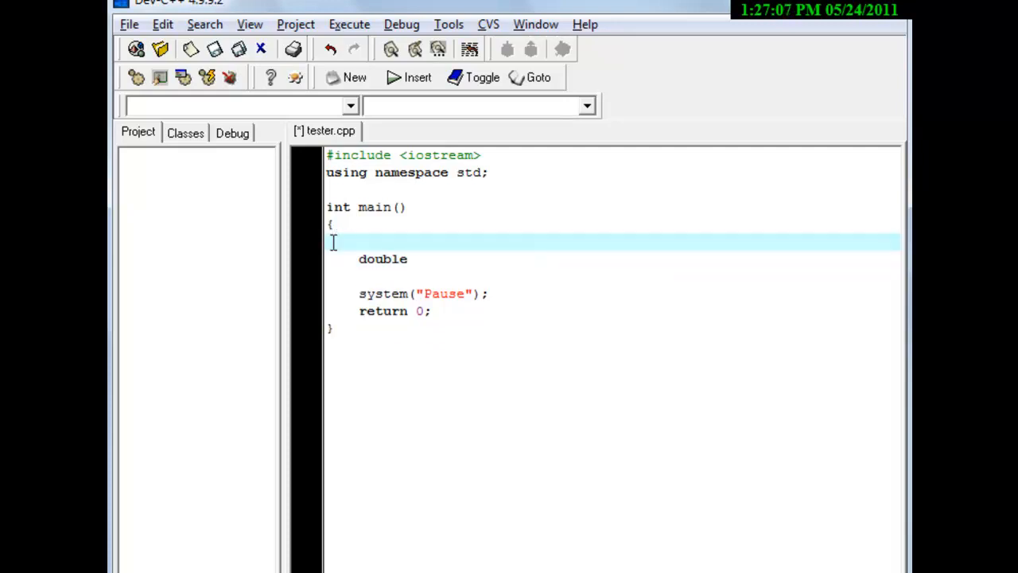
Step: Complete the first declaration as double dub1 = 30.9
{"action": "key", "text": "Backspace"}
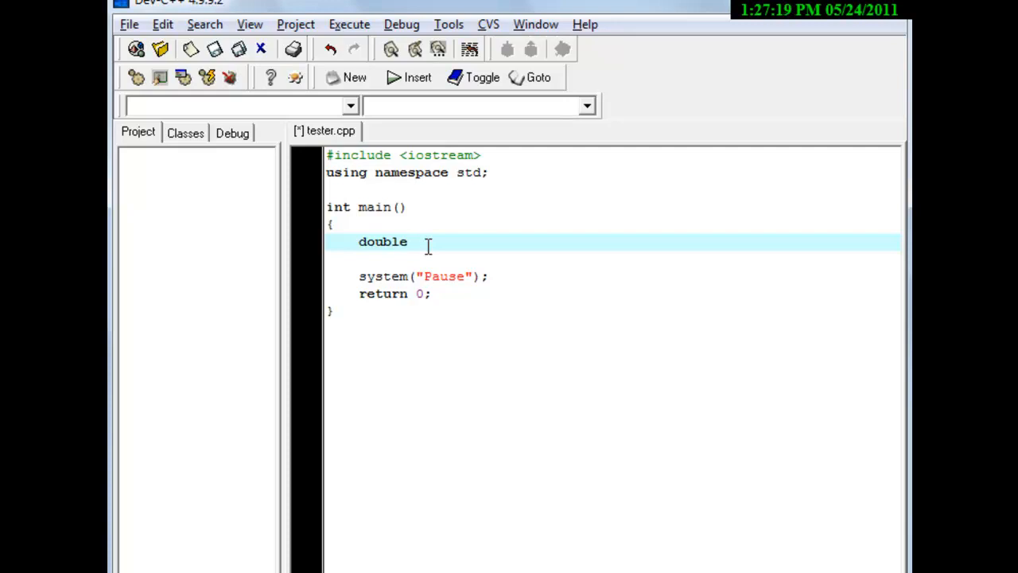
{"action": "type", "text": "dub1"}
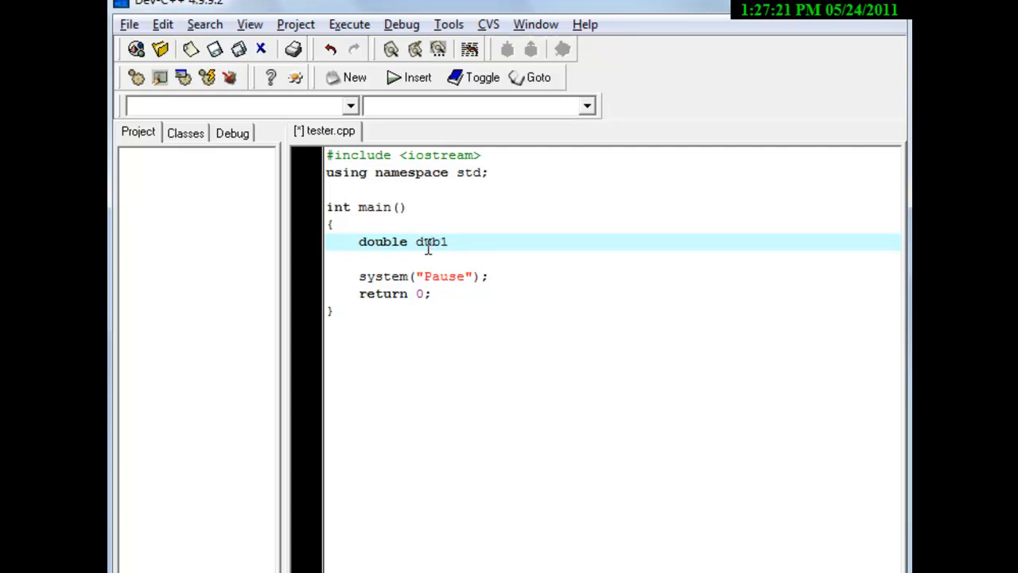
{"action": "type", "text": "="}
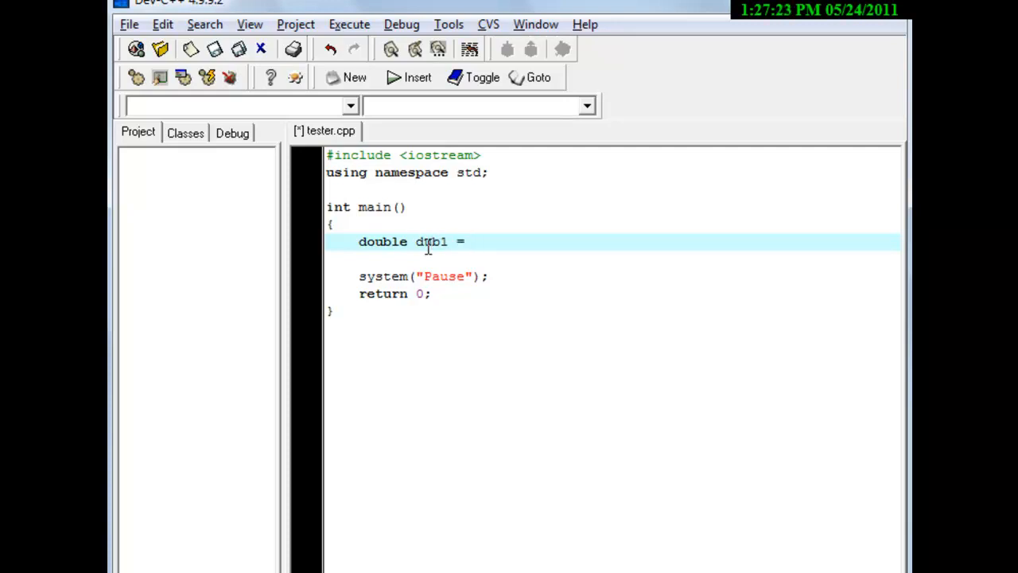
{"action": "type", "text": "30."}
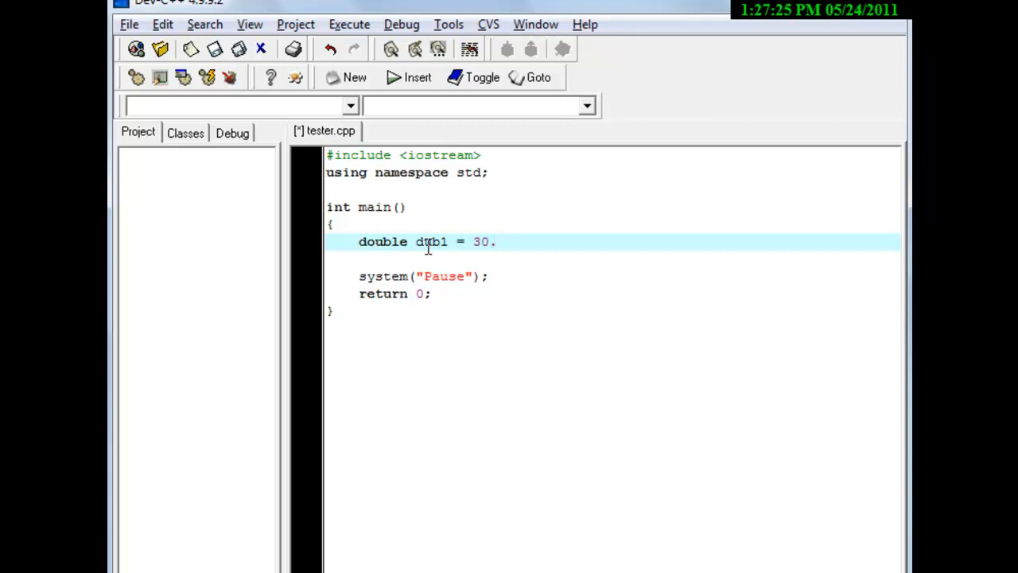
{"action": "type", "text": "9"}
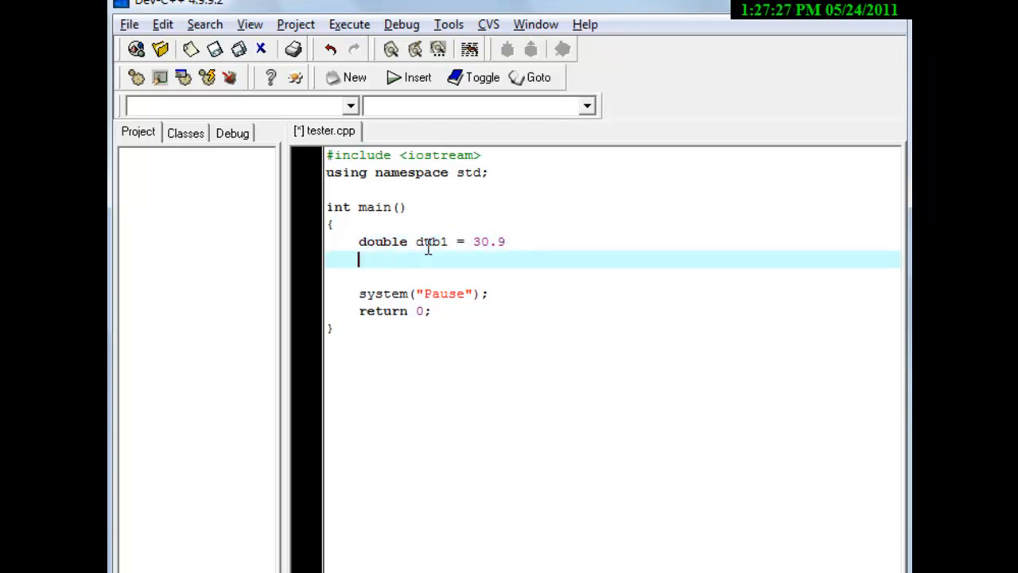
Step: Add a second declaration double dub2 = 60.9; on the next line
{"action": "type", "text": "double bu"}
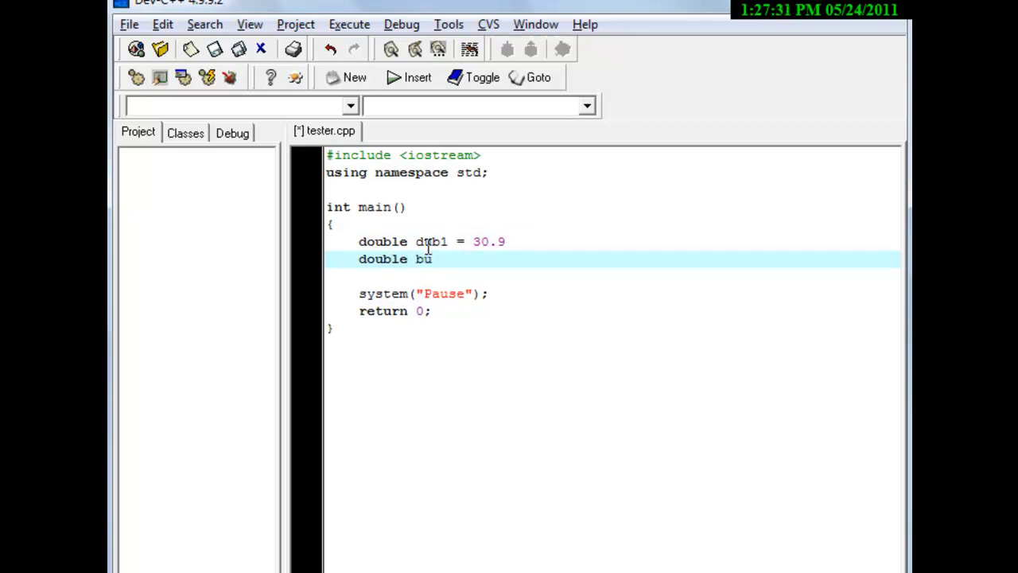
{"action": "type", "text": "b"}
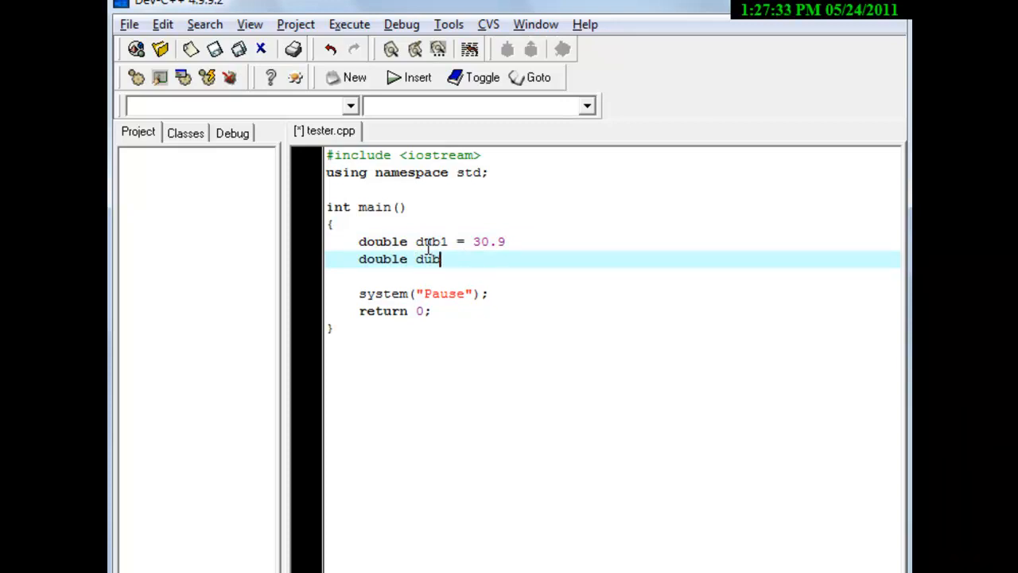
{"action": "type", "text": "2"}
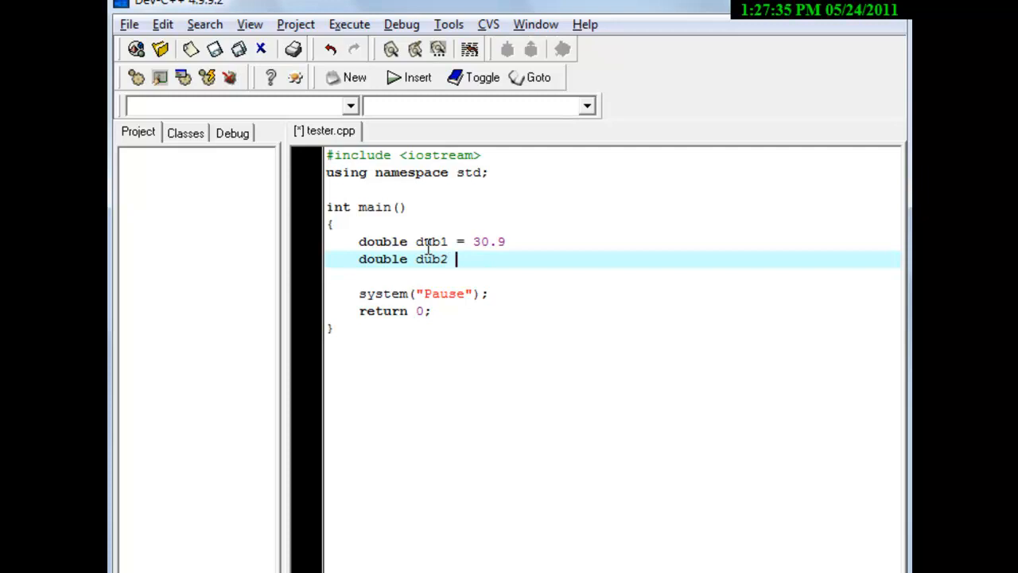
{"action": "type", "text": "= 6"}
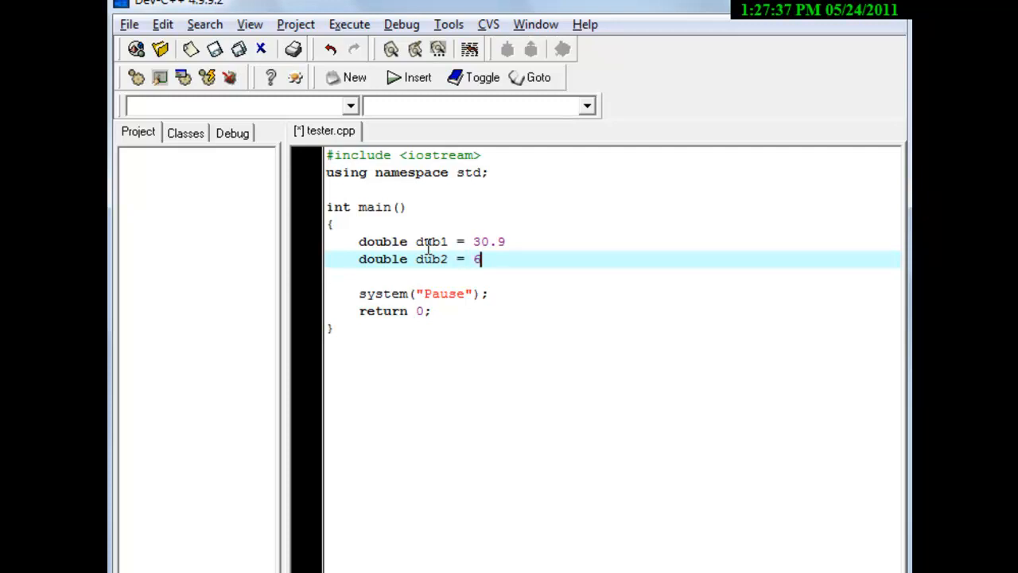
{"action": "type", "text": "0.9"}
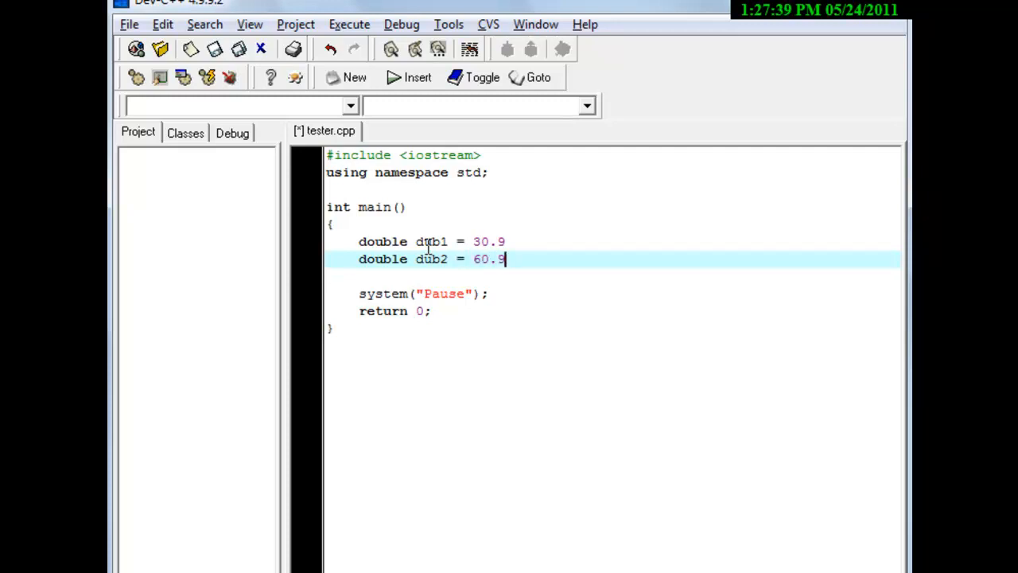
{"action": "type", "text": ";"}
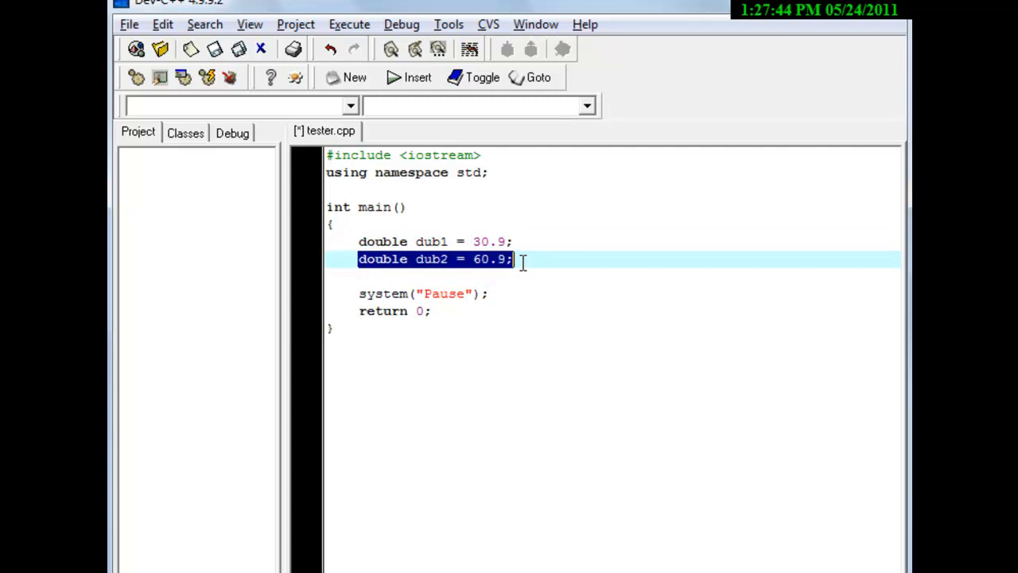
Step: Duplicate the dub2 line as double dub3 = 90.9 below it
{"action": "key", "text": "enter"}
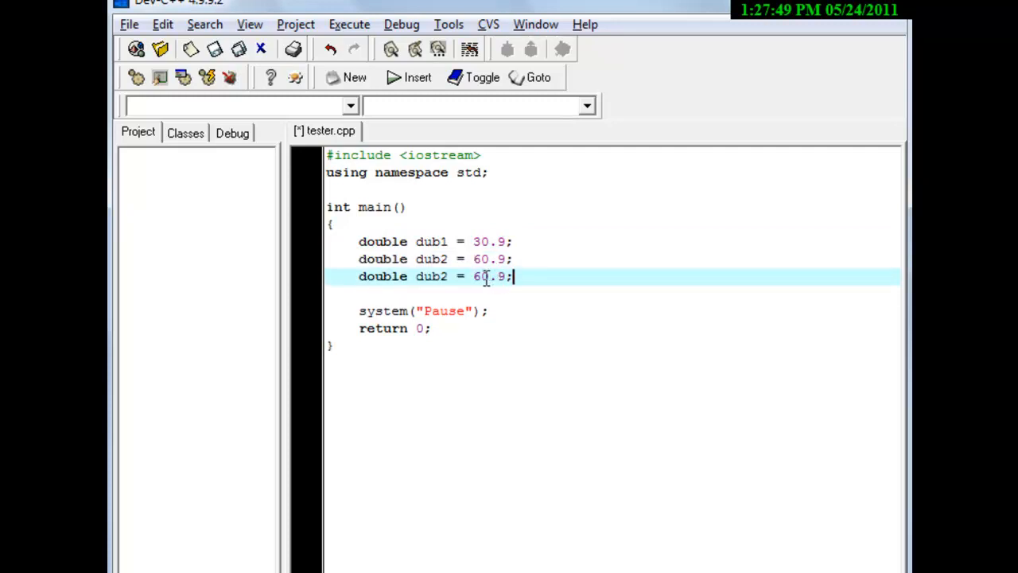
{"action": "type", "text": "90.9"}
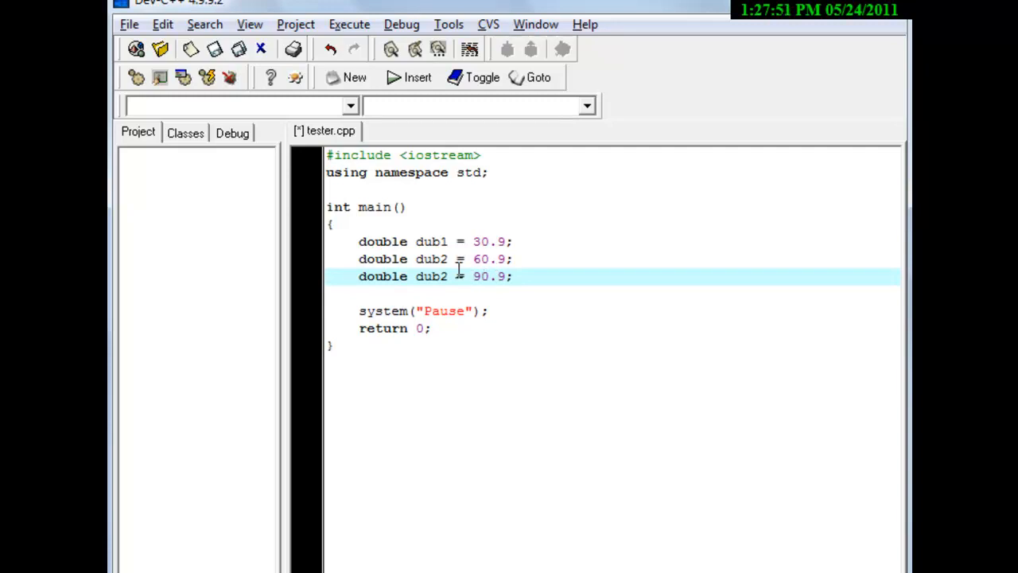
{"action": "key", "text": "Backspace"}
{"action": "type", "text": "3"}
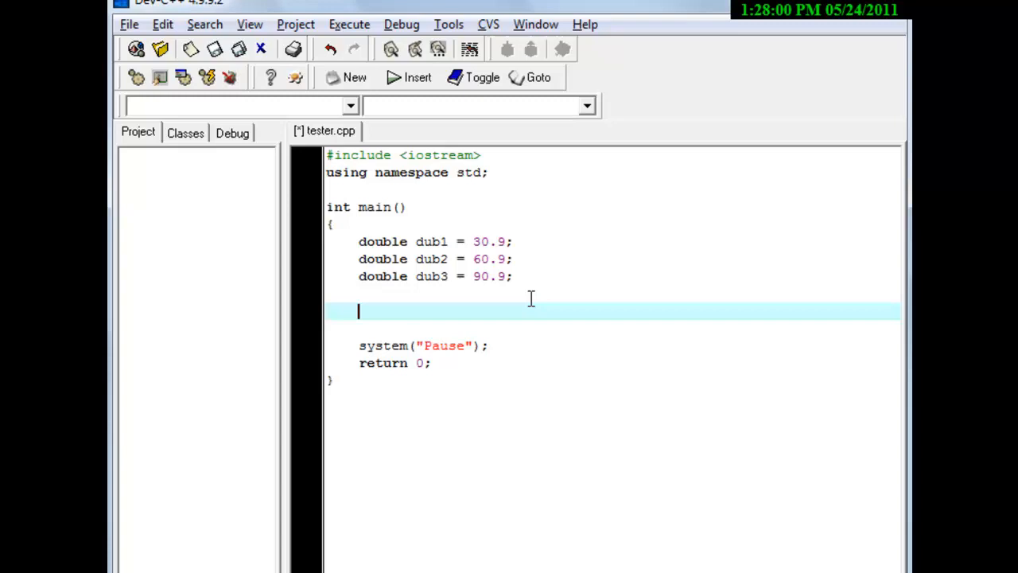
Step: Write the skeleton cout << "" << << endl; below the declarations
{"action": "type", "text": "cout"}
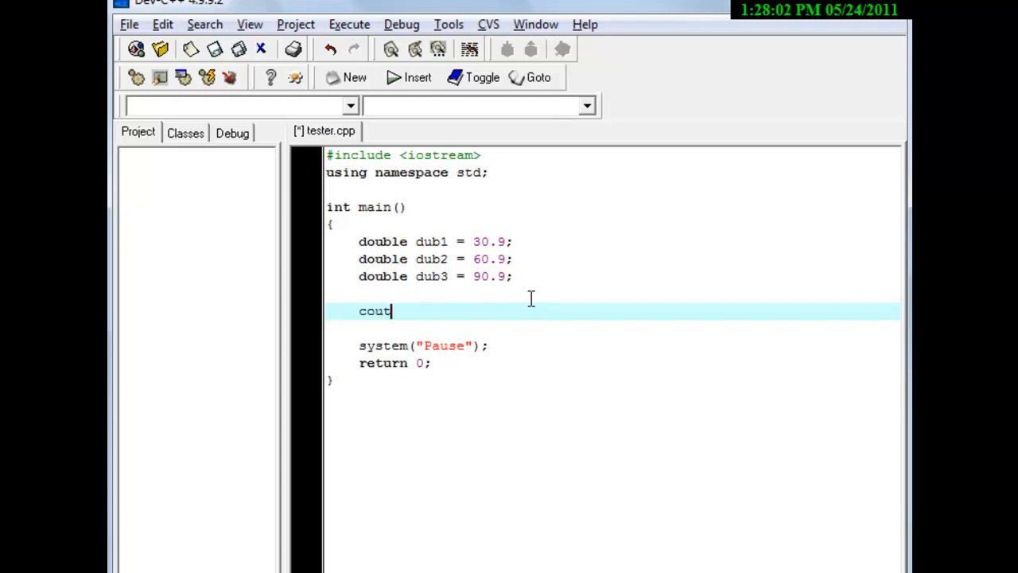
{"action": "type", "text": "<<"}
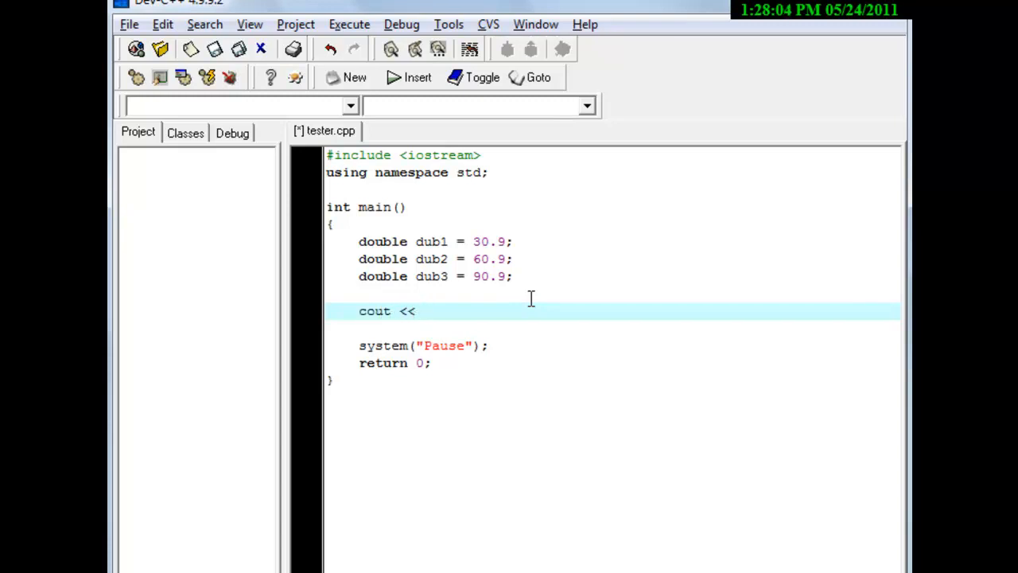
{"action": "type", "text": "\"\" <<"}
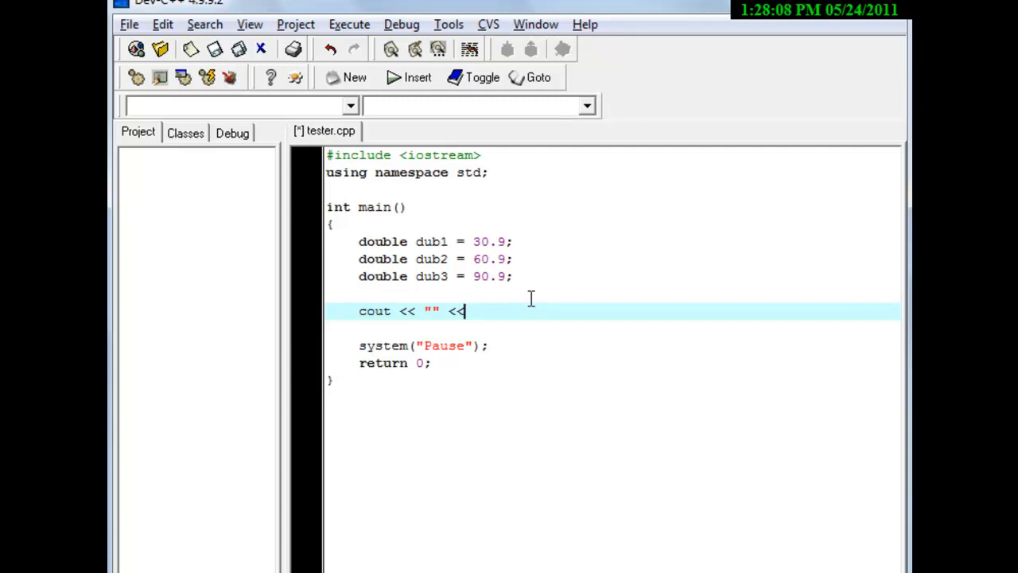
{"action": "type", "text": "\" \""}
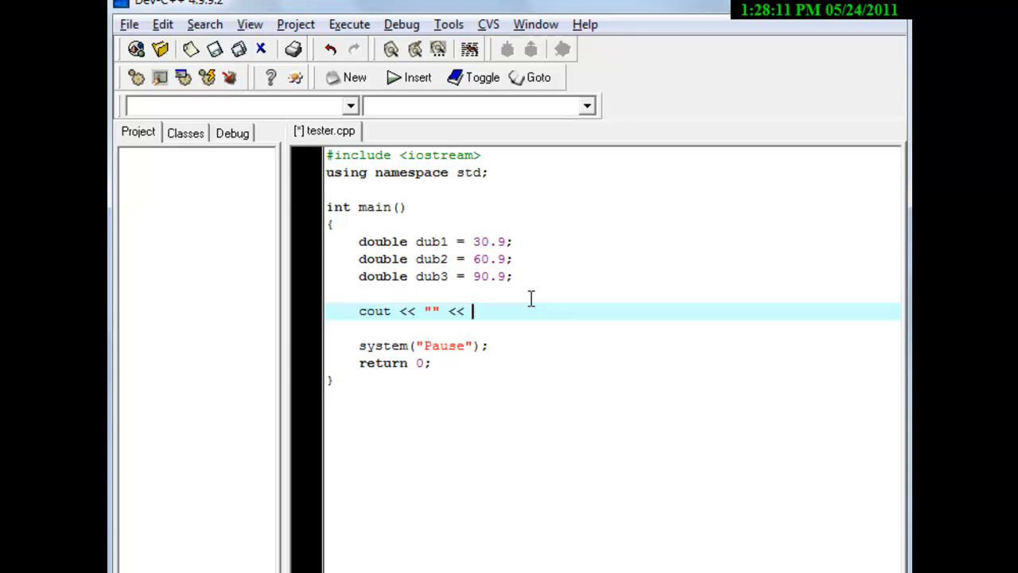
{"action": "type", "text": "<<"}
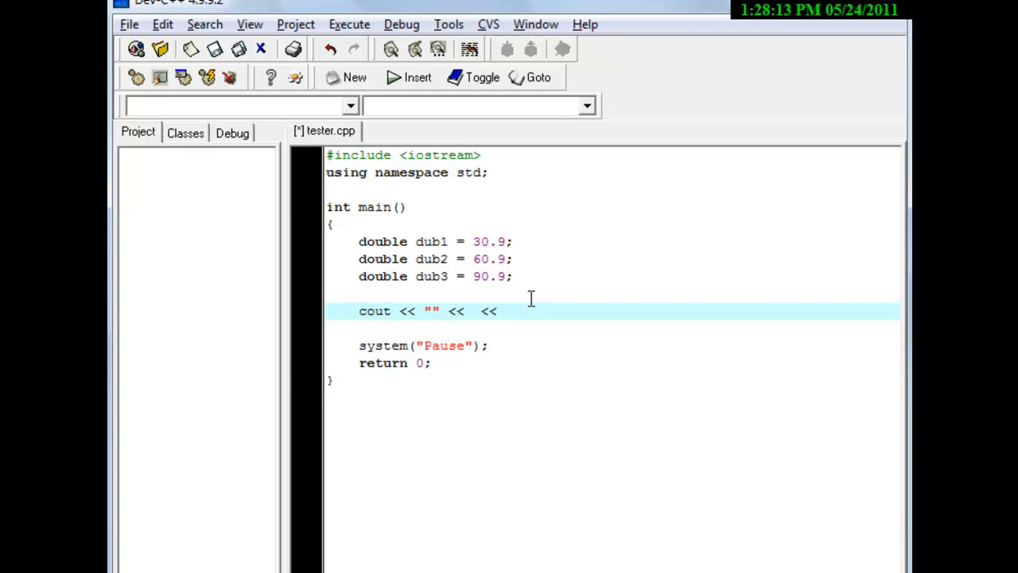
{"action": "type", "text": "endl;"}
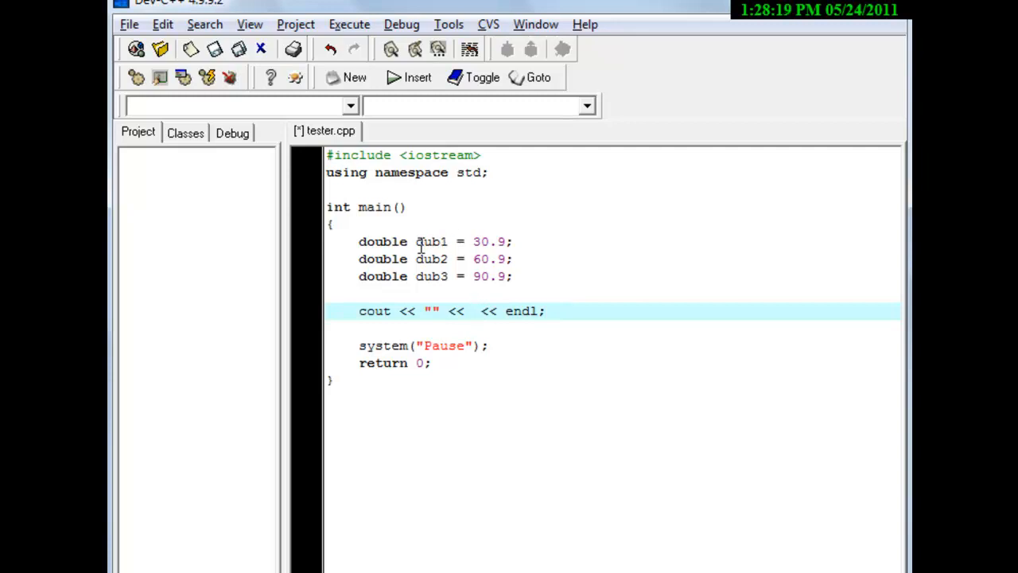
{"action": "mouse_move", "coordinate": [464, 311]}
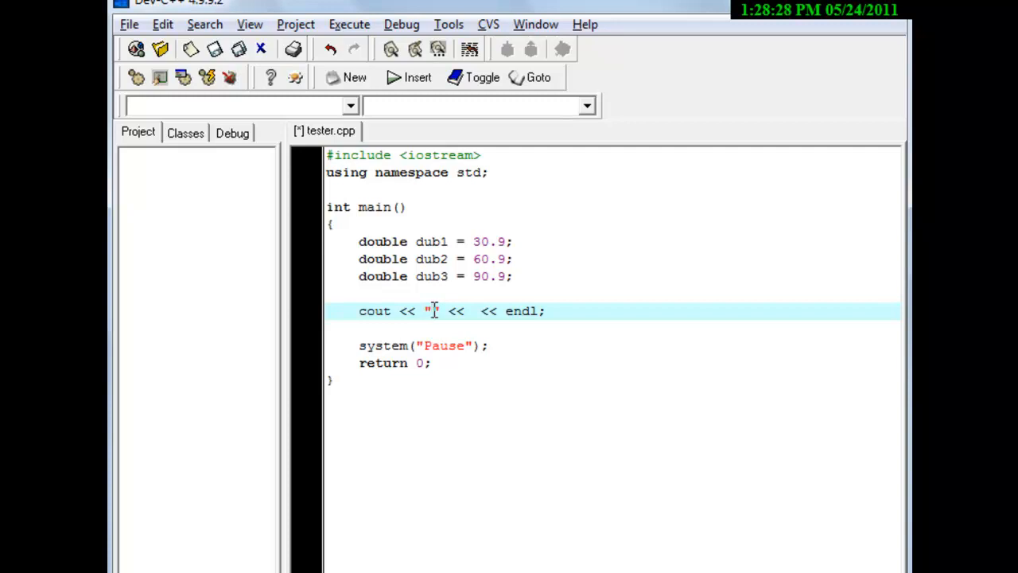
Step: Label the output string "Dub1 + Dub2 + Dub3 = "
{"action": "type", "text": "Dub"}
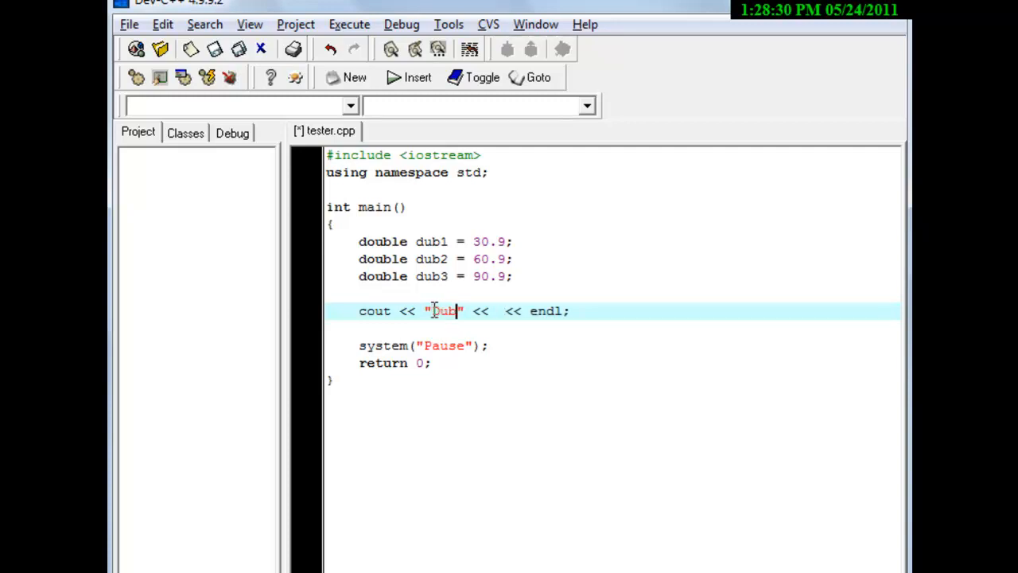
{"action": "type", "text": "1 +"}
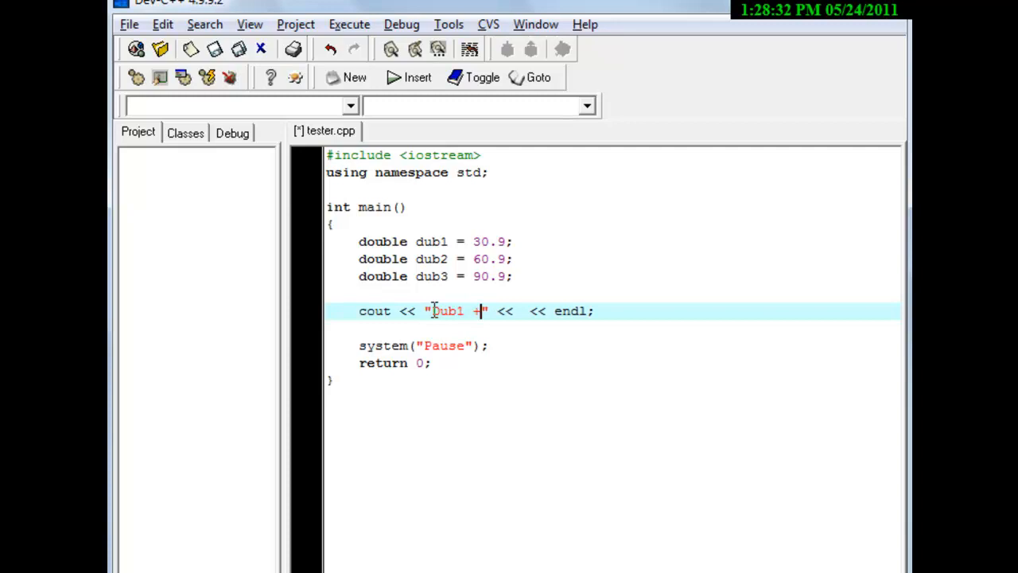
{"action": "type", "text": "Dub2"}
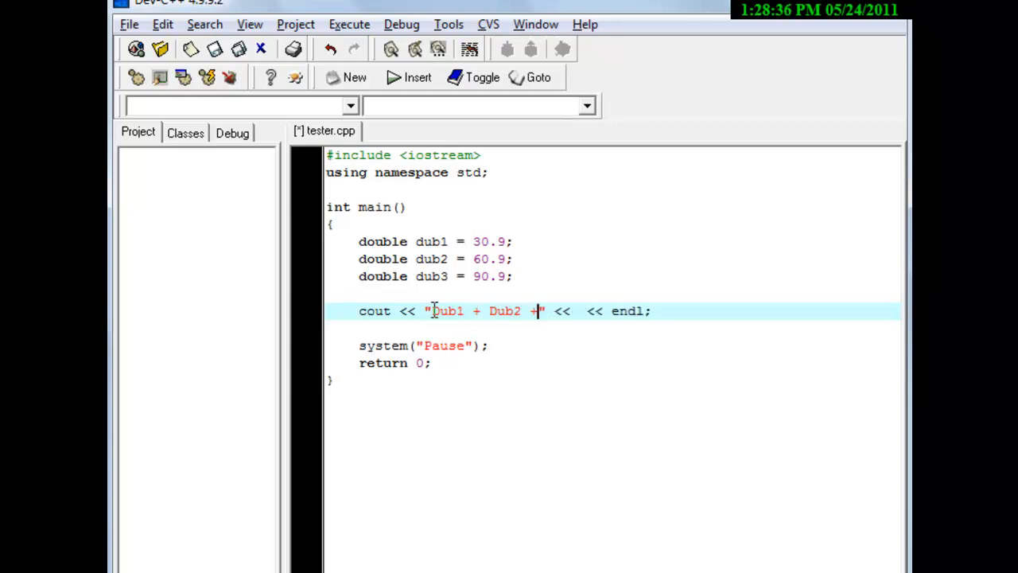
{"action": "type", "text": "Du"}
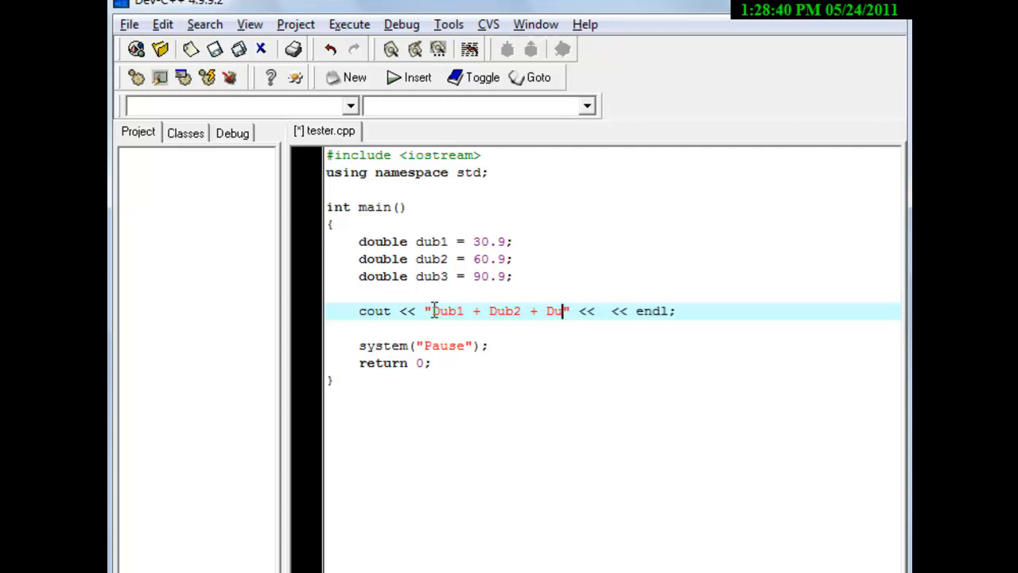
{"action": "type", "text": "b3 ="}
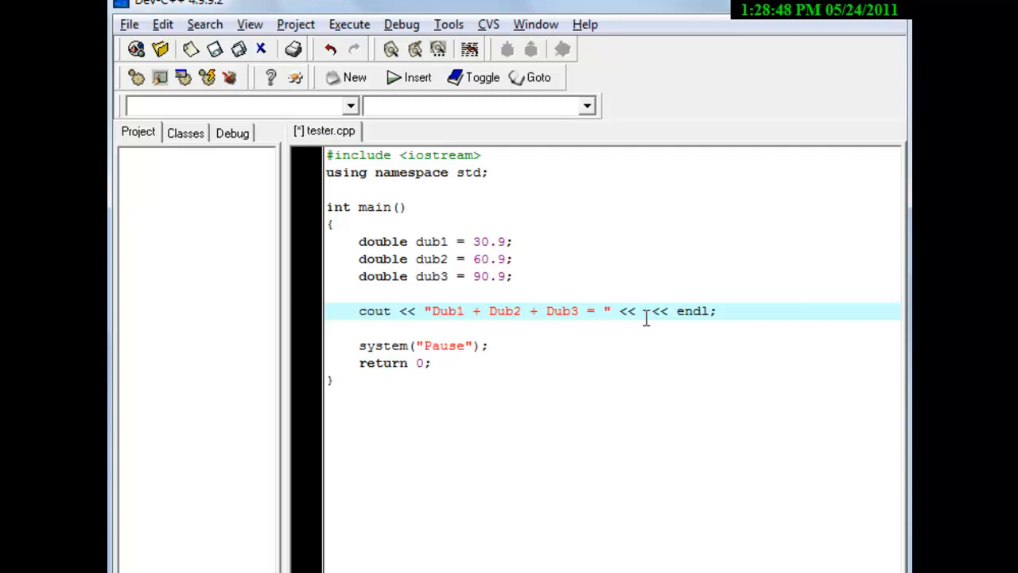
Step: Insert the expression dub1 + dub2 + dub3 before endl
{"action": "type", "text": "dub1"}
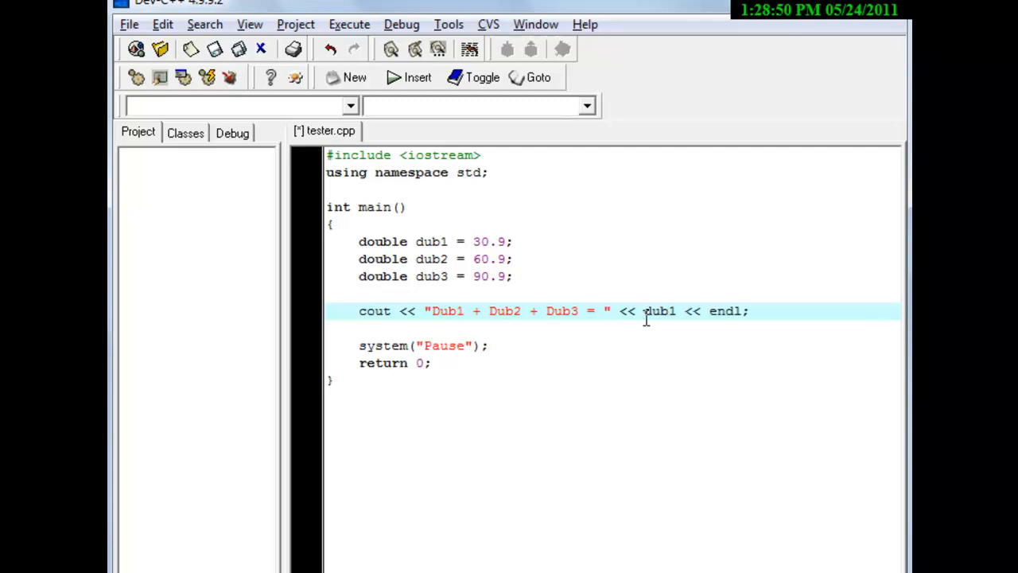
{"action": "type", "text": "+ du"}
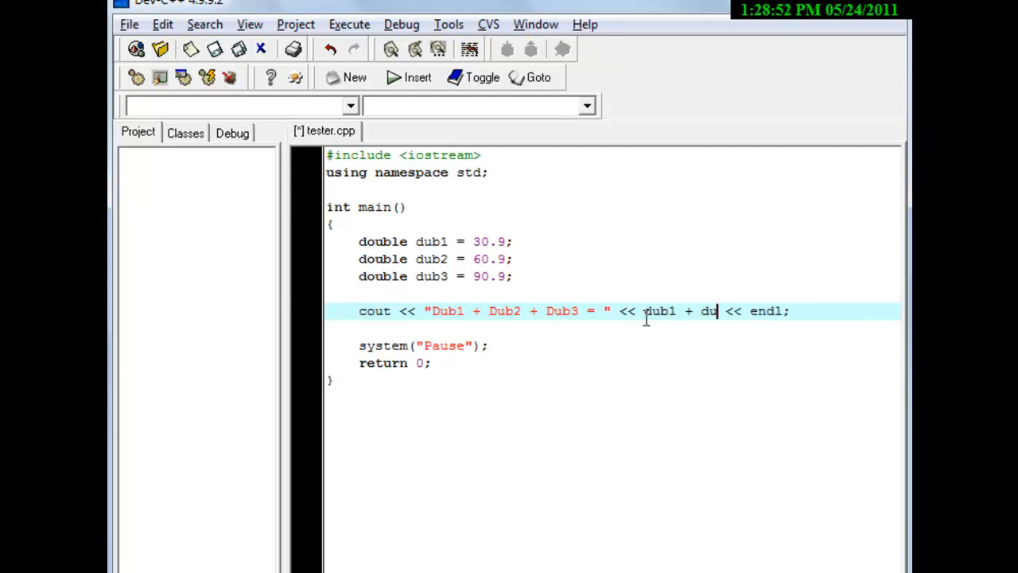
{"action": "type", "text": "b2 + du"}
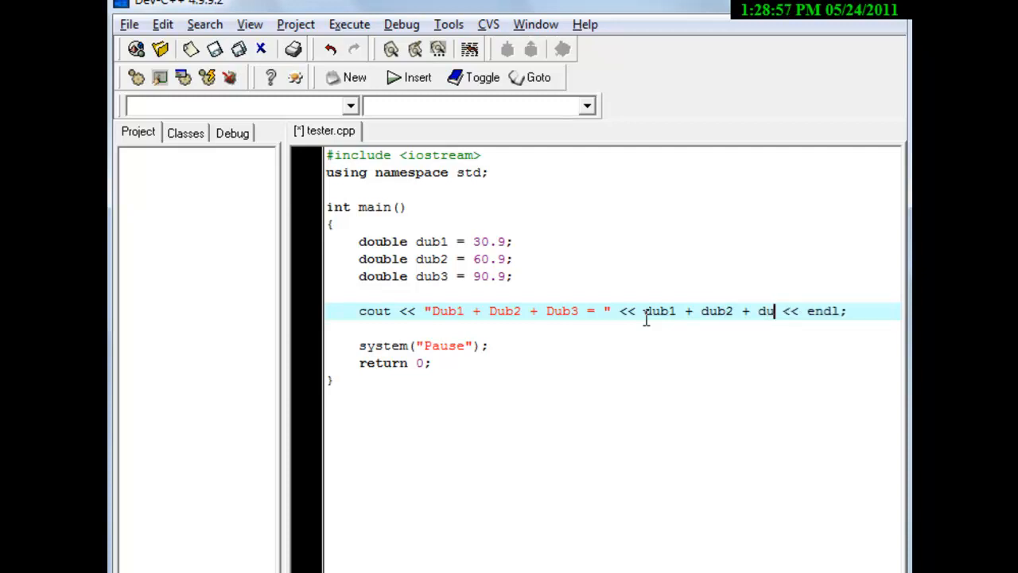
{"action": "type", "text": "b3"}
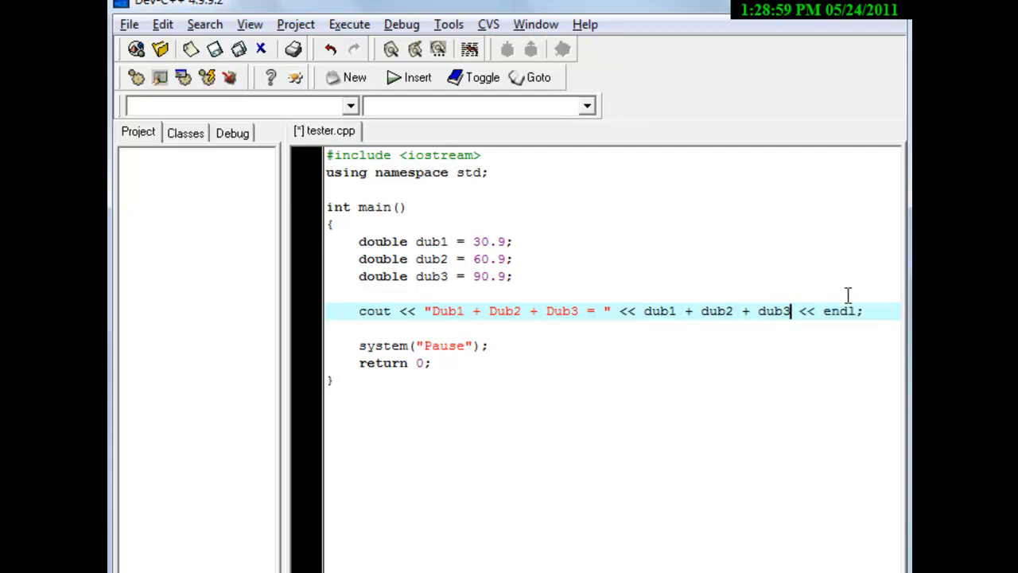
{"action": "mouse_move", "coordinate": [454, 337]}
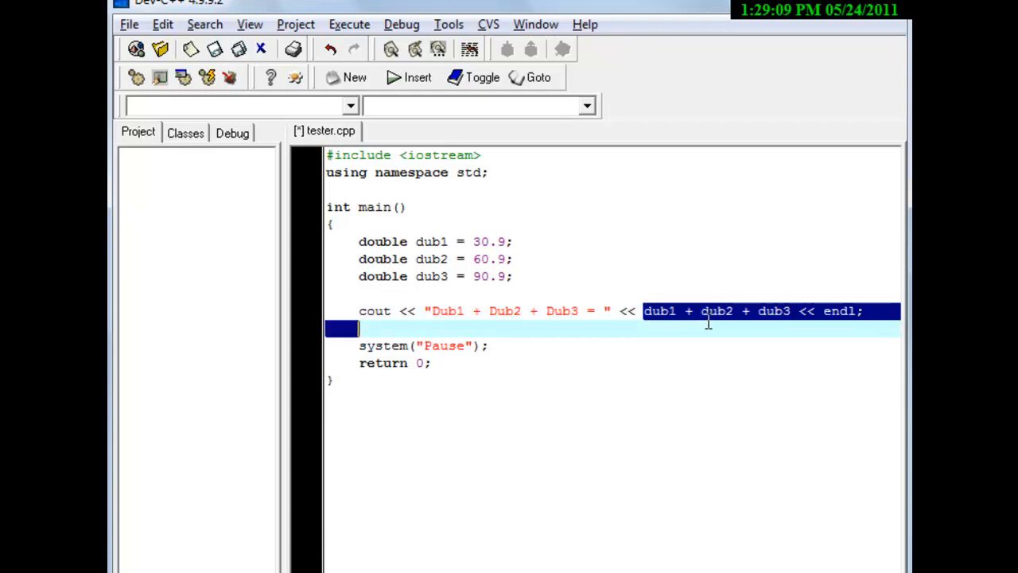
{"action": "left_click", "coordinate": [794, 329]}
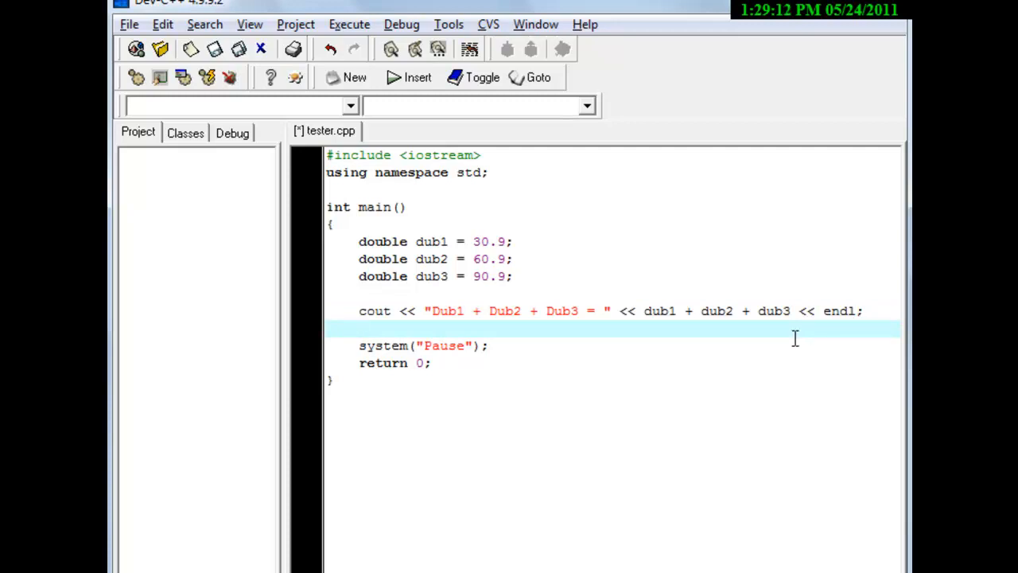
Step: Add six cout << endl; lines, then Compile & Run to print 182.7
{"action": "type", "text": "cout"}
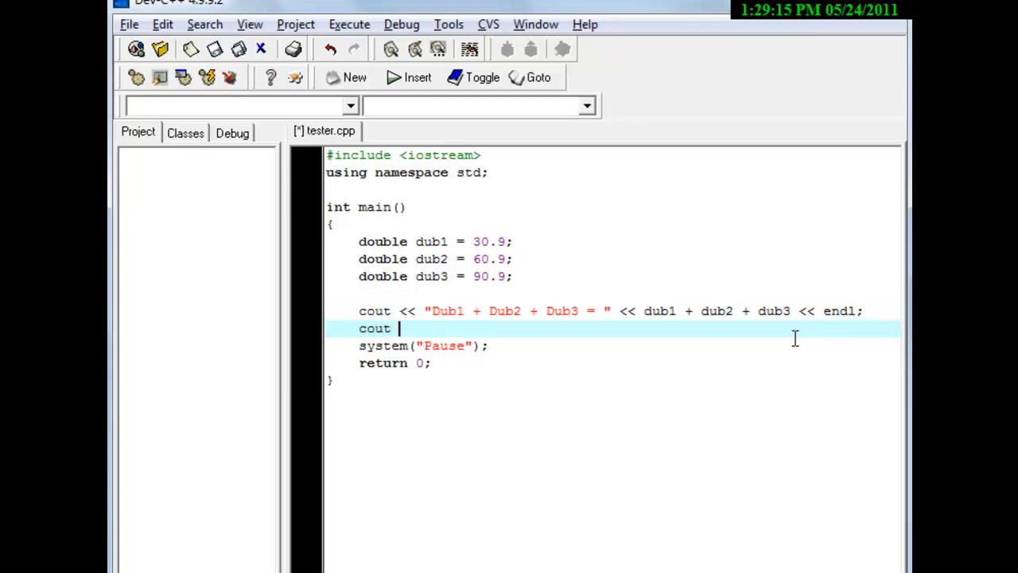
{"action": "type", "text": "<< endl;"}
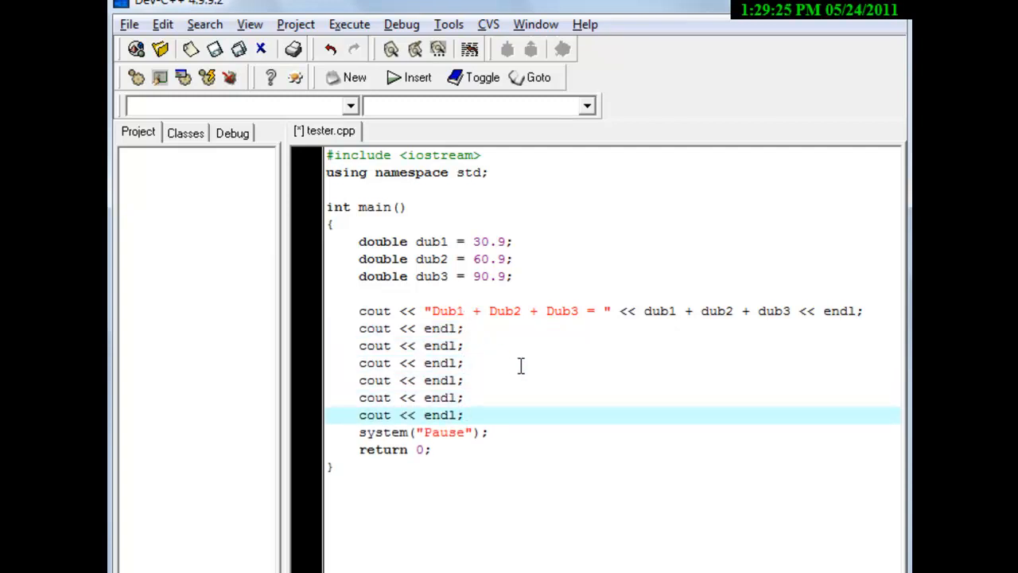
{"action": "left_click", "coordinate": [349, 24]}
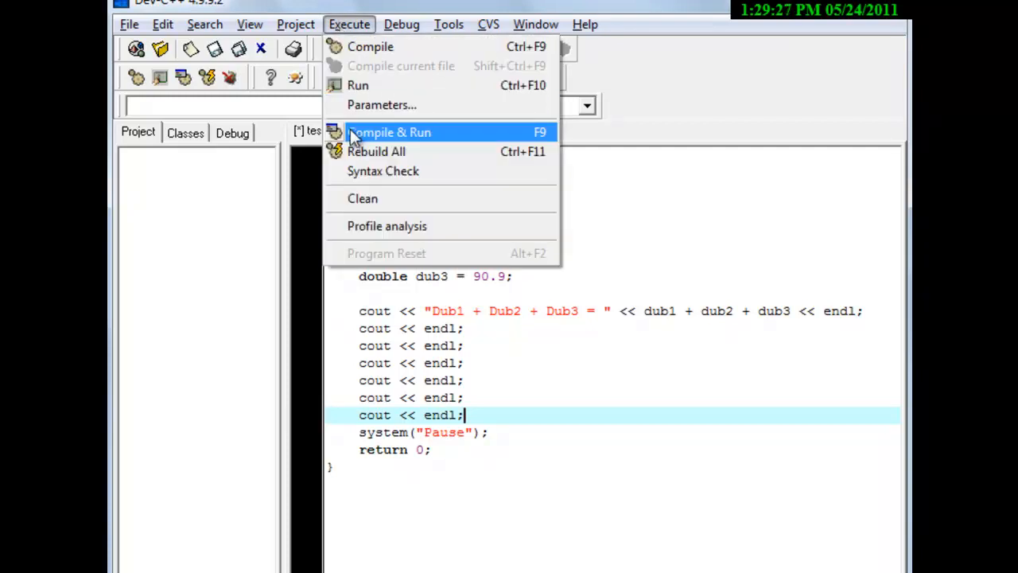
{"action": "left_click", "coordinate": [388, 132]}
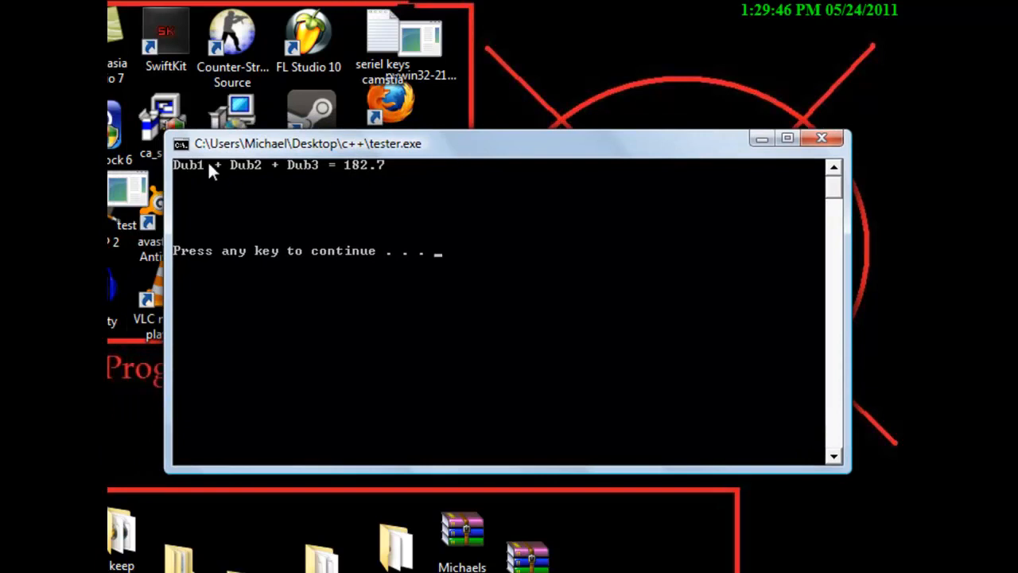
{"action": "mouse_move", "coordinate": [314, 177]}
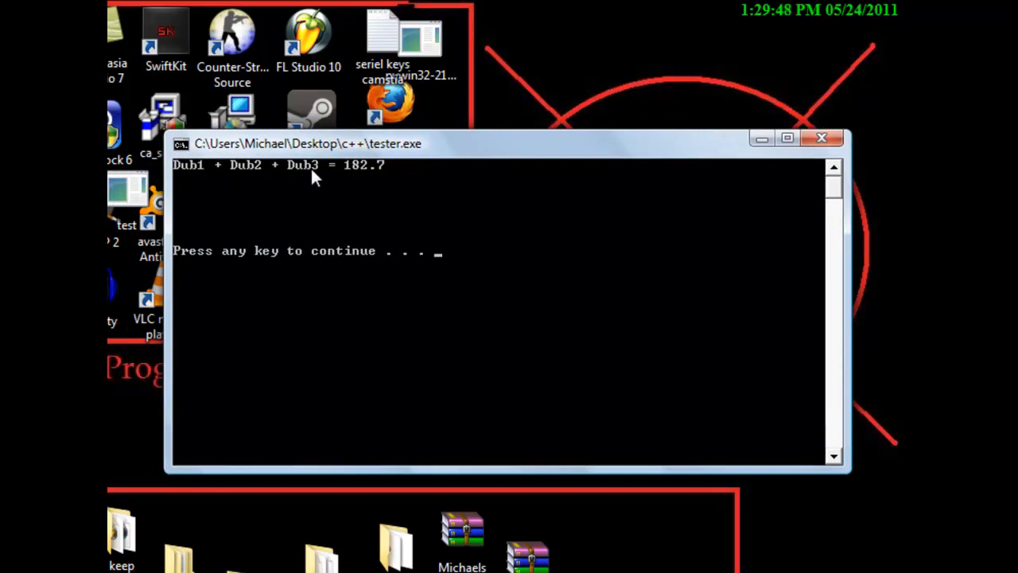
{"action": "mouse_move", "coordinate": [358, 172]}
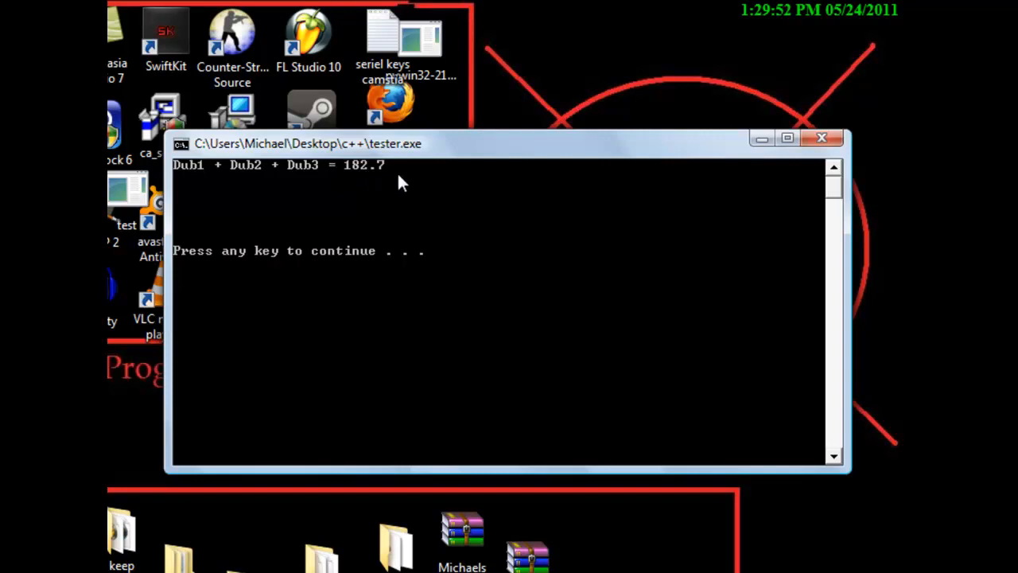
{"action": "mouse_move", "coordinate": [364, 189]}
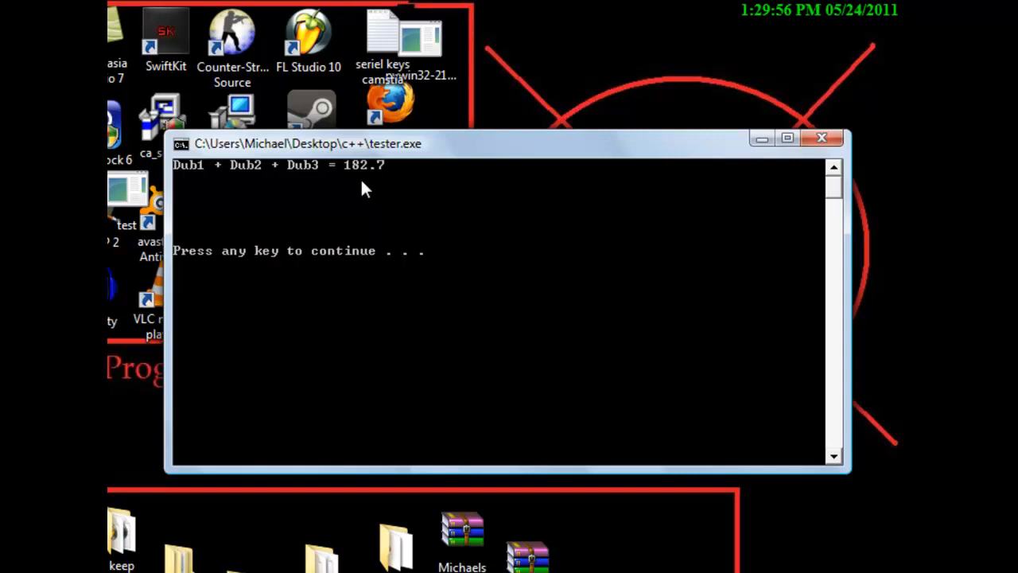
{"action": "mouse_move", "coordinate": [397, 264]}
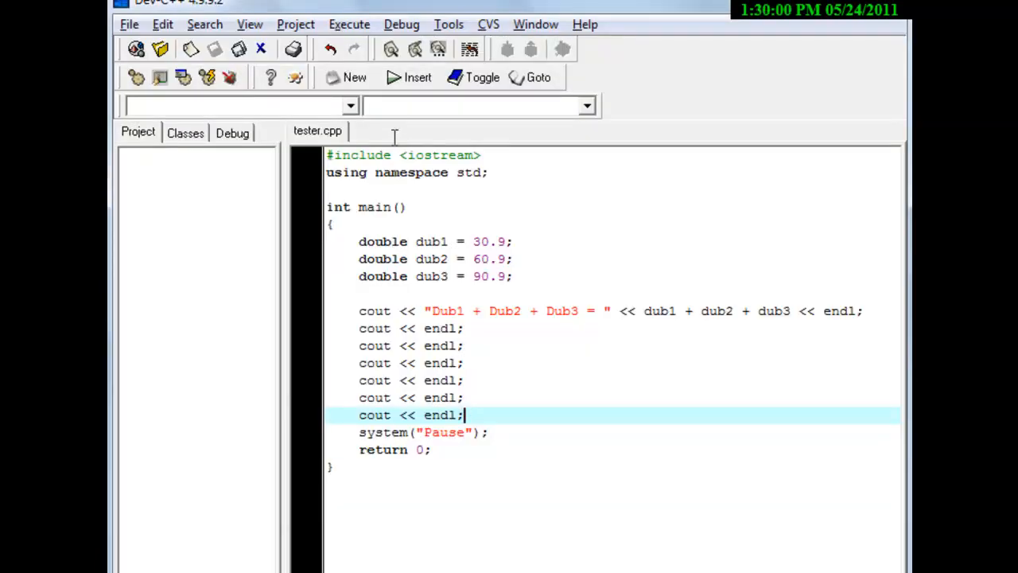
{"action": "mouse_move", "coordinate": [404, 241]}
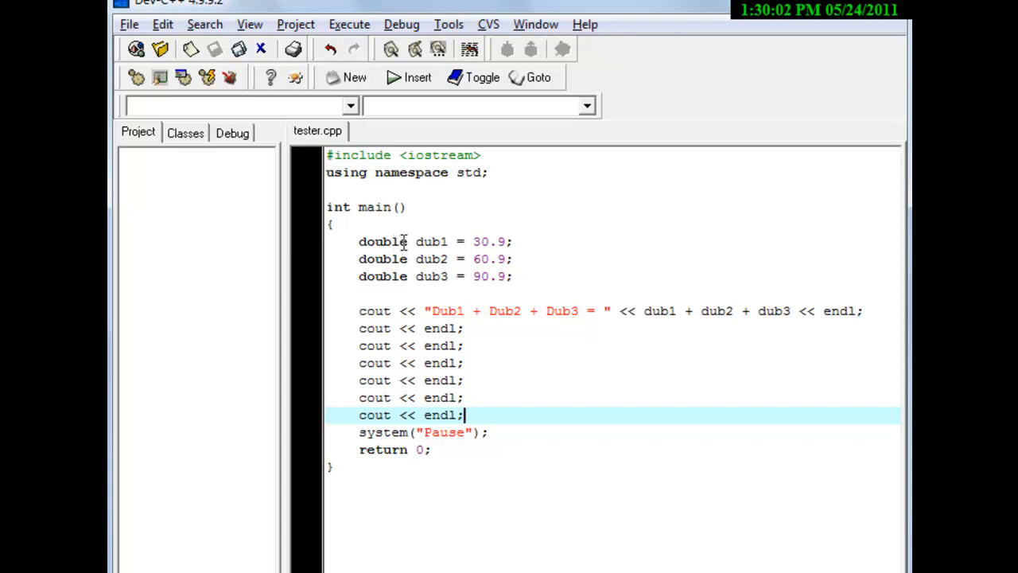
Step: Change the three declarations from double to int and rerun, printing 180
{"action": "double_click", "coordinate": [382, 241]}
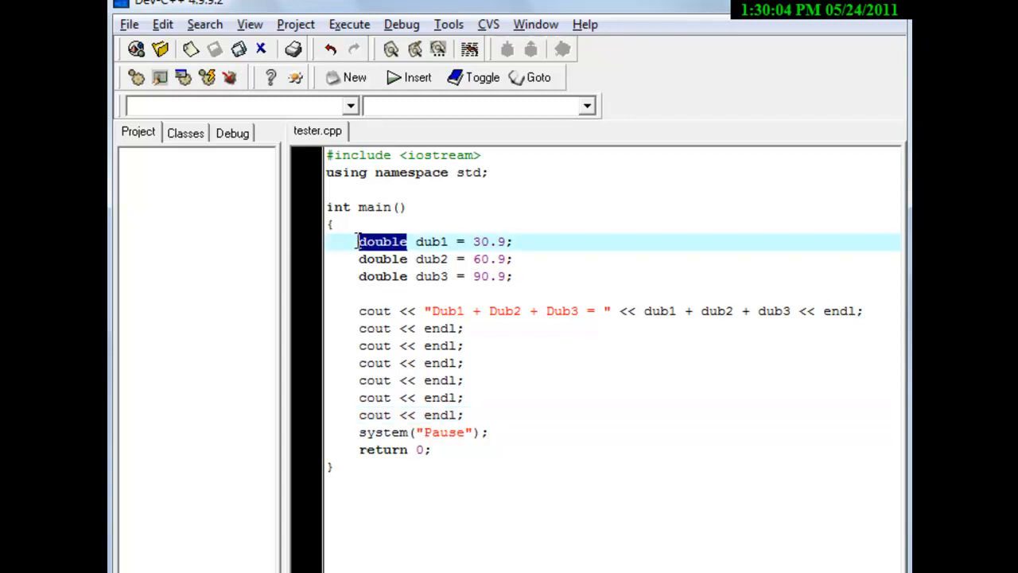
{"action": "type", "text": "int"}
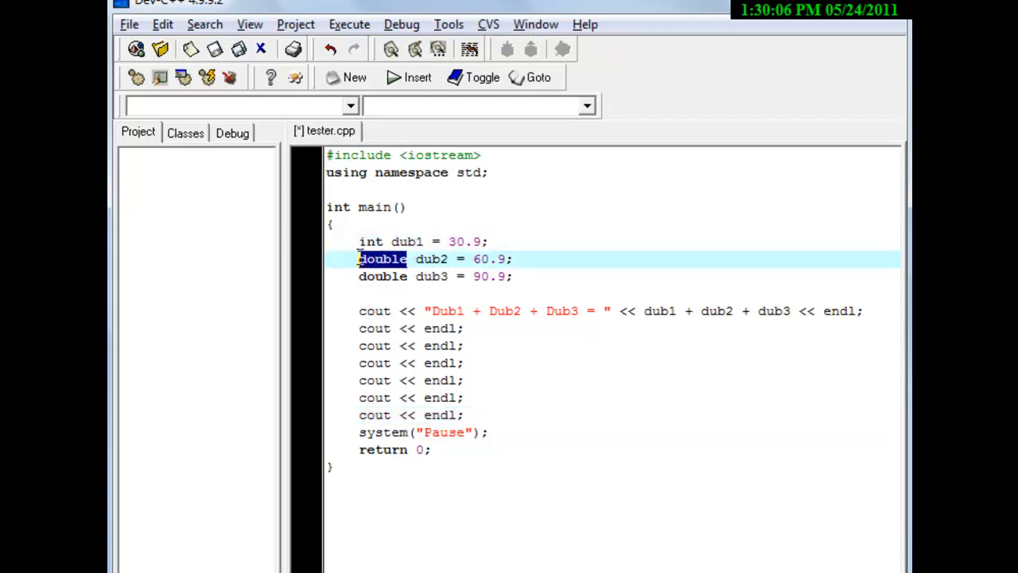
{"action": "type", "text": "int"}
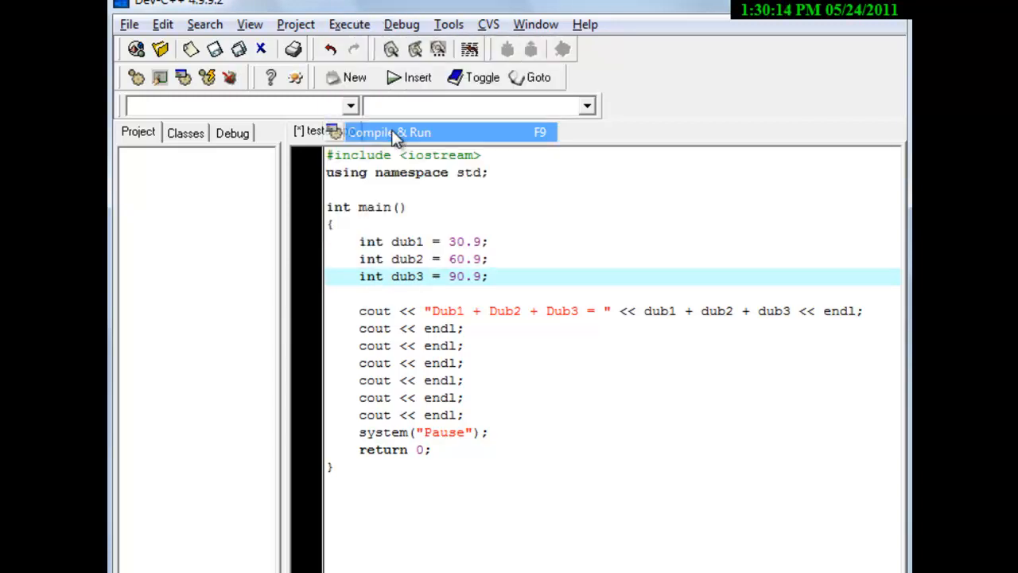
{"action": "left_click", "coordinate": [389, 132]}
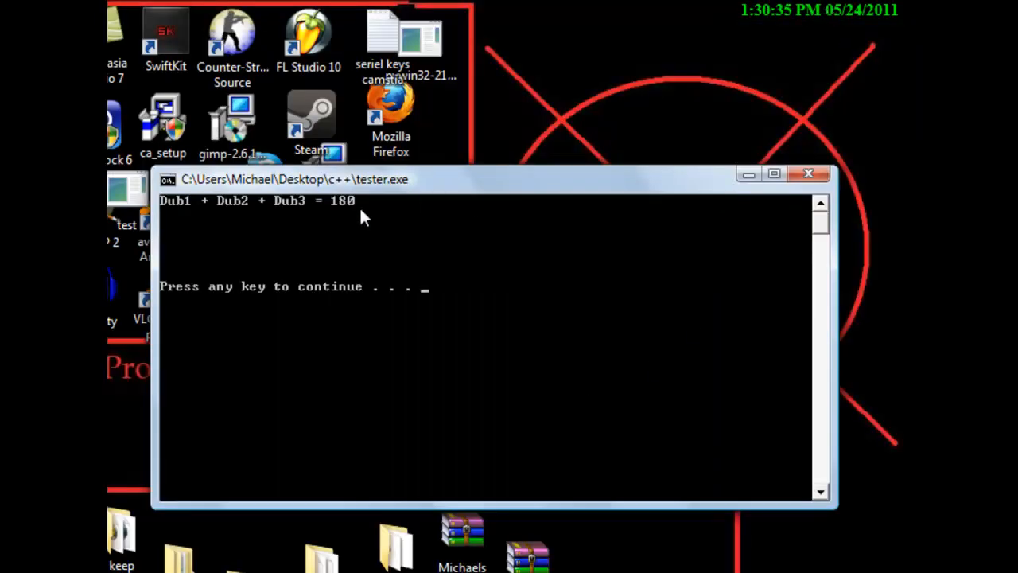
{"action": "mouse_move", "coordinate": [374, 210]}
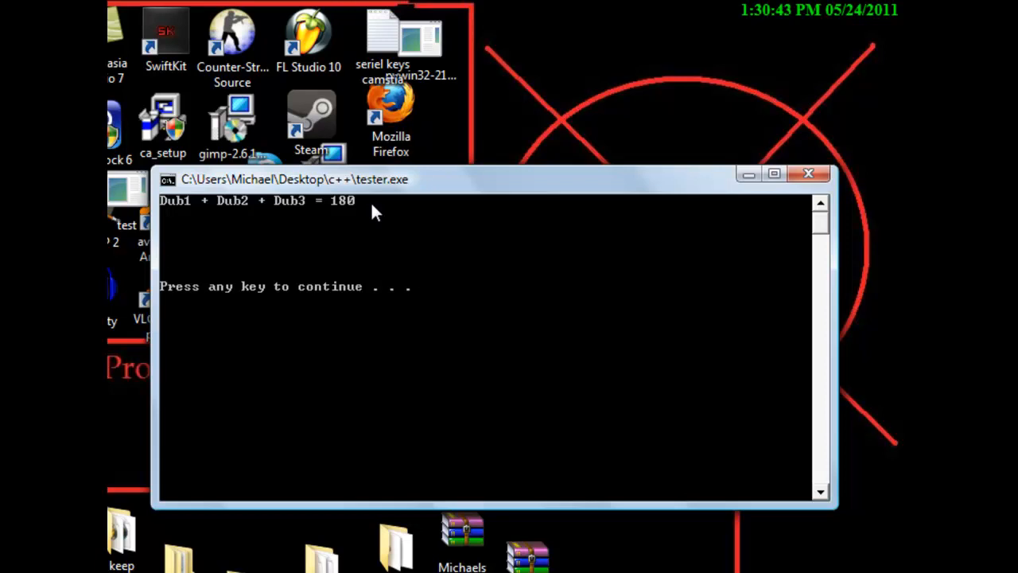
{"action": "mouse_move", "coordinate": [423, 419]}
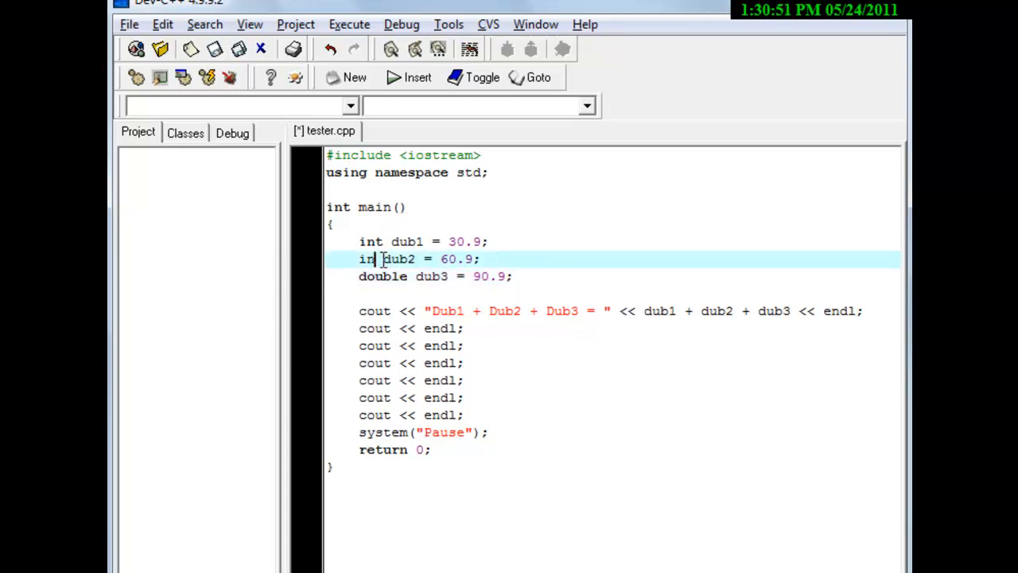
Step: Restore the declarations to double and rerun with F9, printing 182.7 again
{"action": "type", "text": "ouble"}
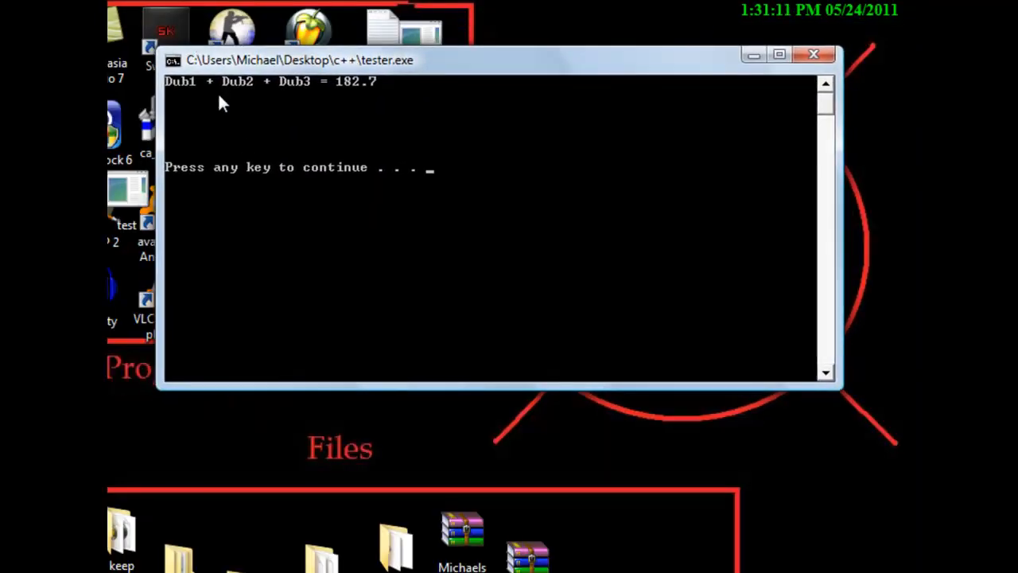
{"action": "mouse_move", "coordinate": [300, 100]}
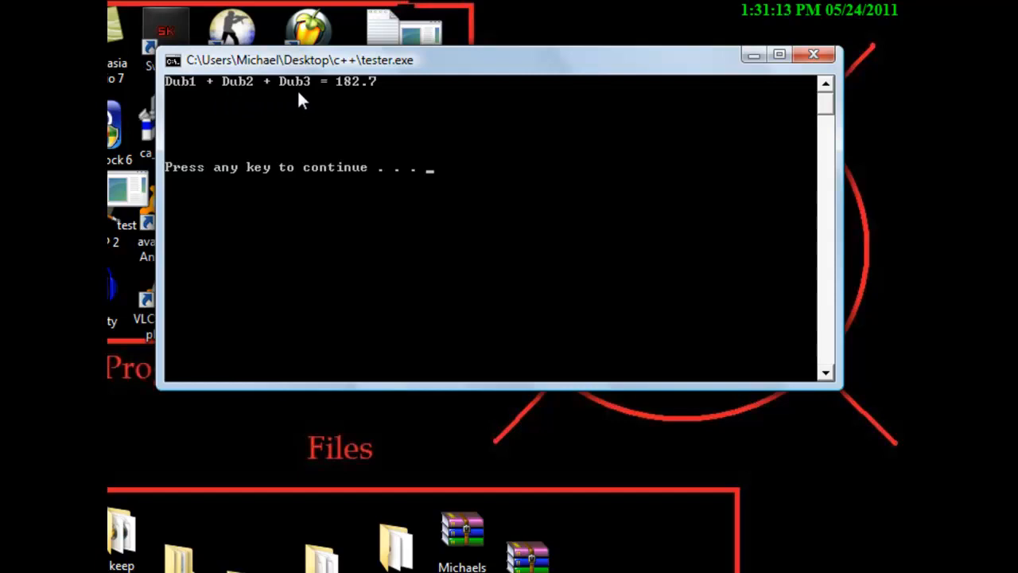
{"action": "mouse_move", "coordinate": [340, 91]}
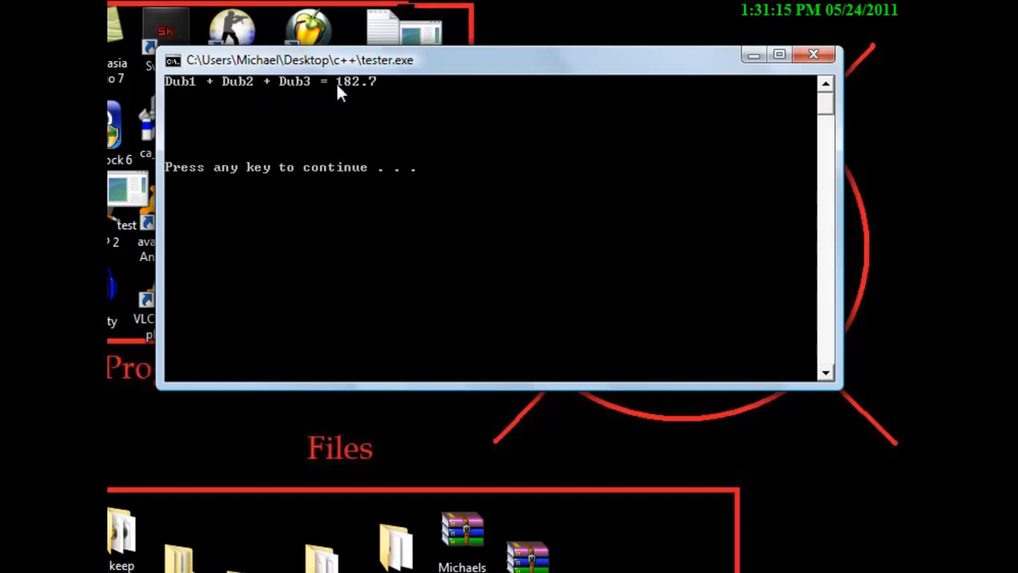
{"action": "mouse_move", "coordinate": [420, 119]}
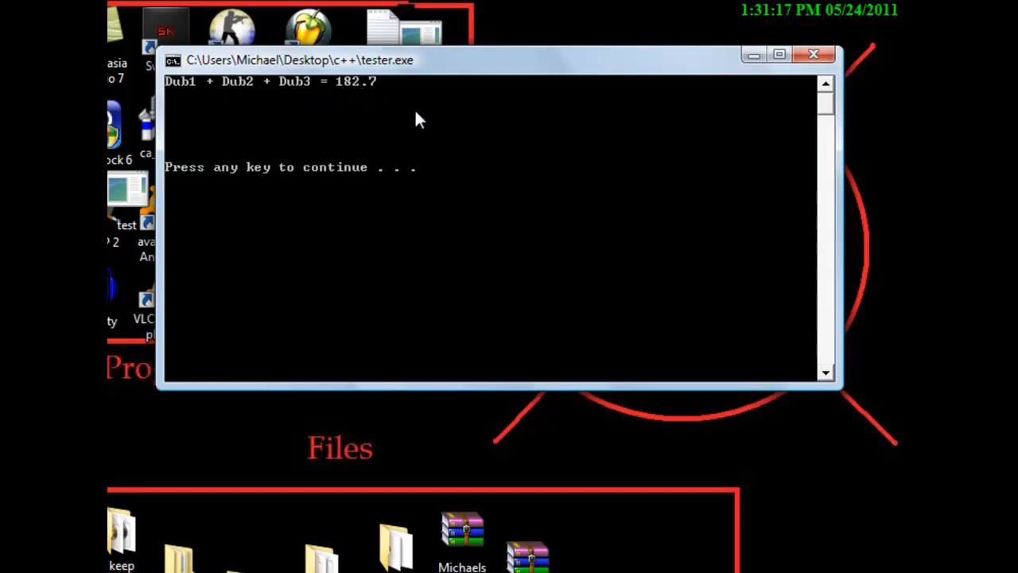
{"action": "mouse_move", "coordinate": [396, 90]}
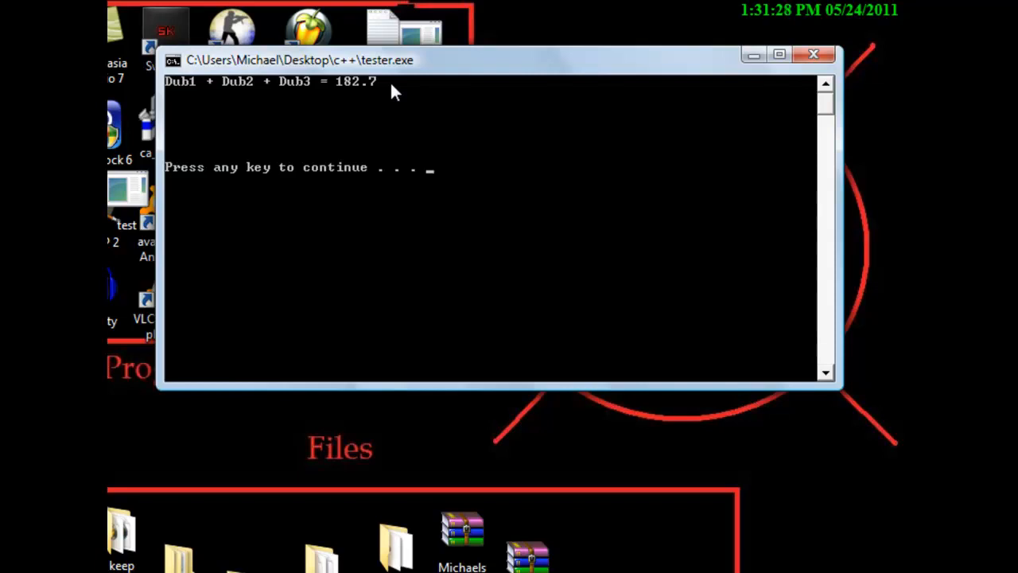
{"action": "mouse_move", "coordinate": [544, 101]}
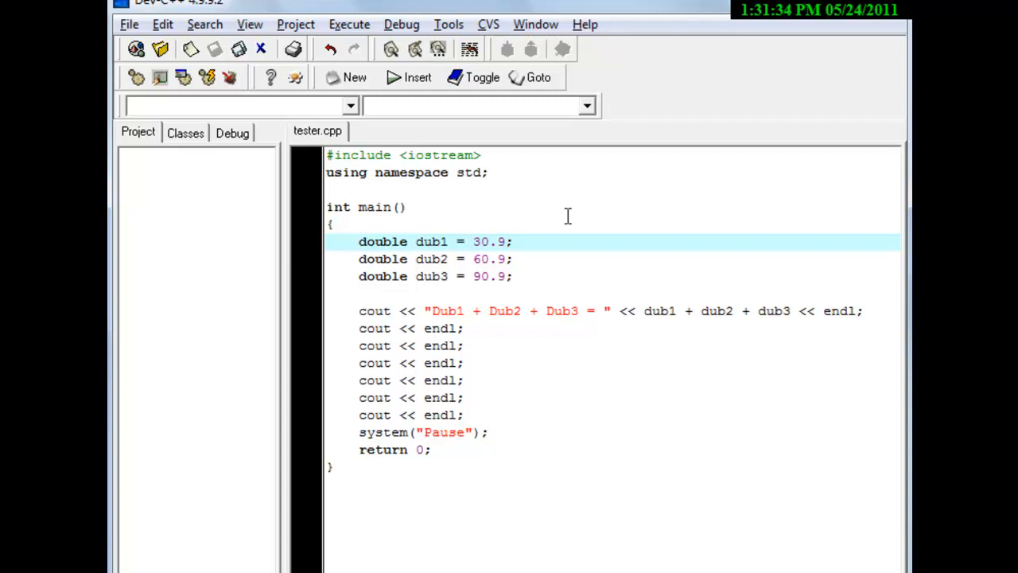
{"action": "mouse_move", "coordinate": [550, 221]}
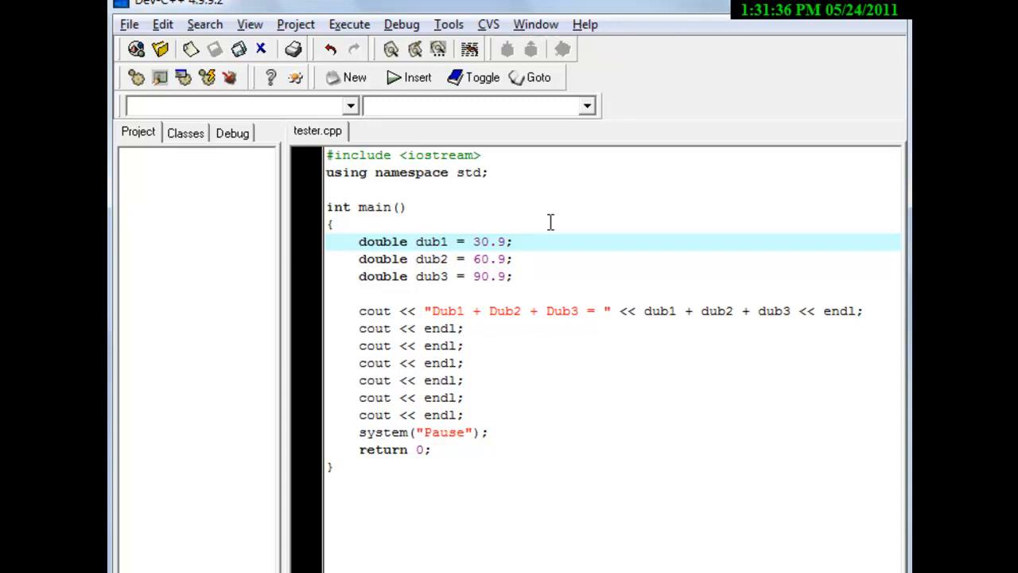
{"action": "mouse_move", "coordinate": [603, 396]}
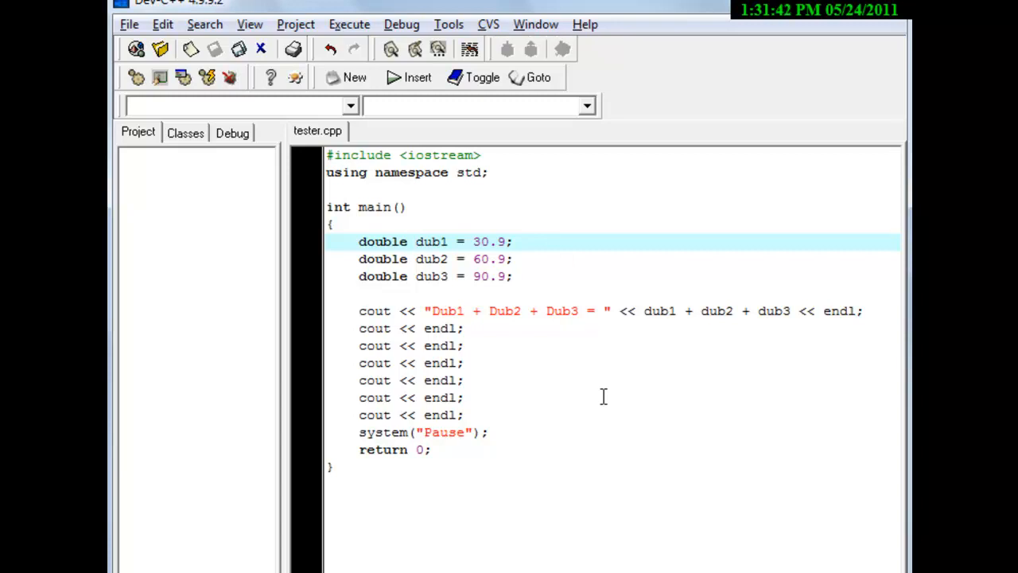
{"action": "left_click", "coordinate": [415, 241]}
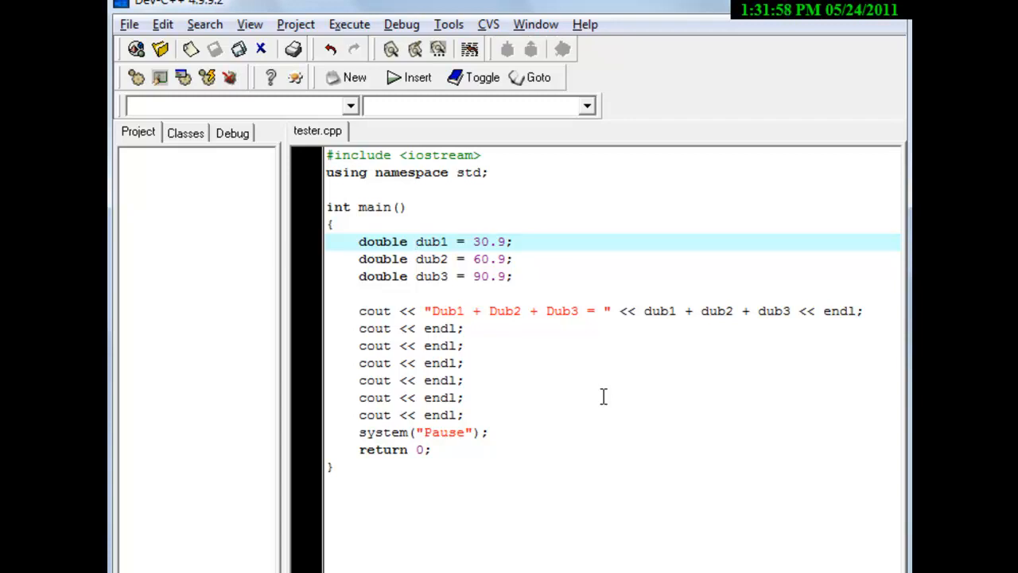
{"action": "left_click", "coordinate": [415, 241]}
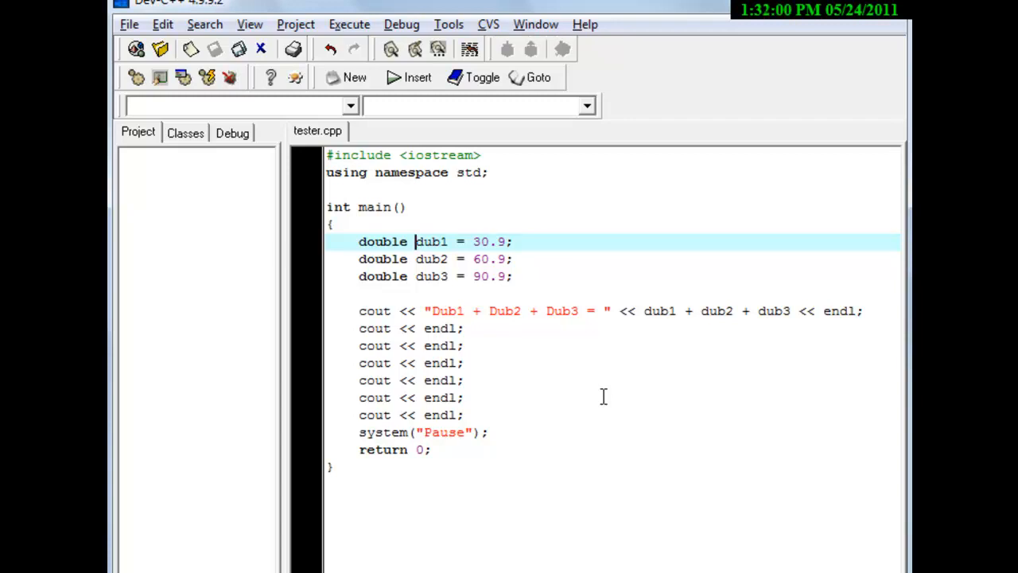